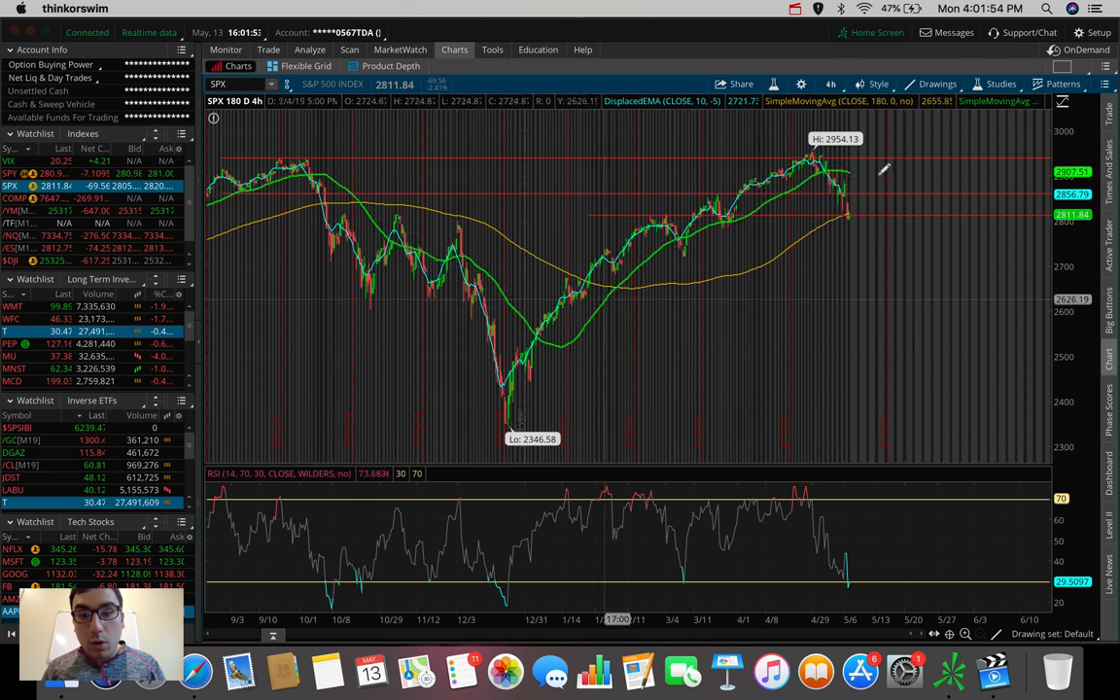
mouse_move(397, 175)
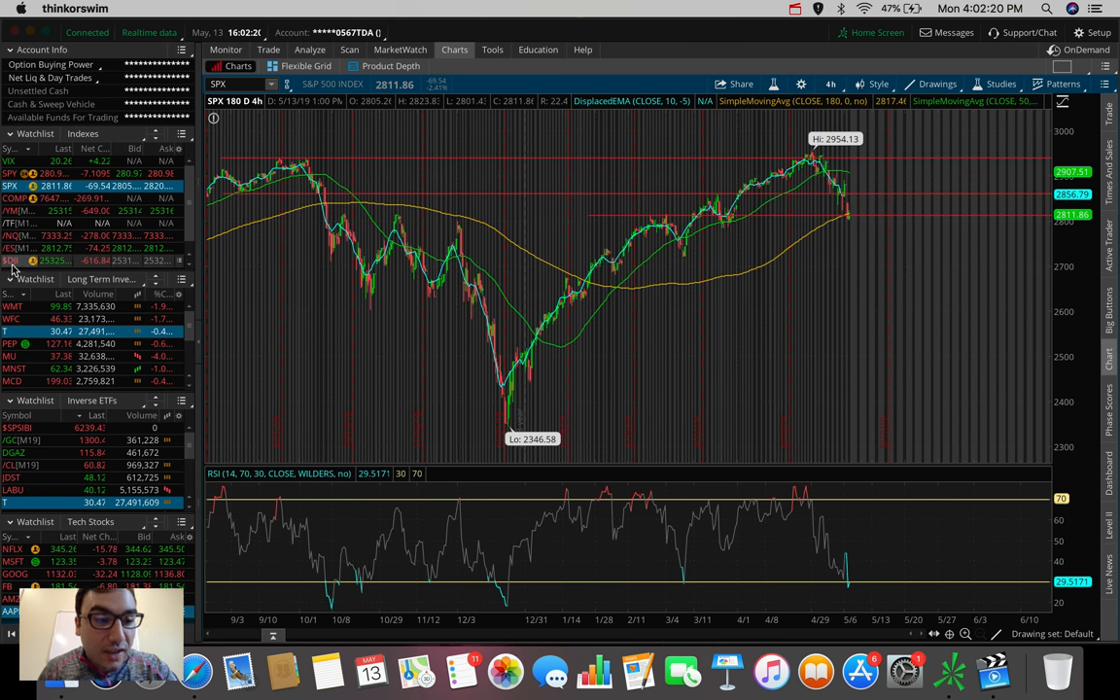
Load $DJI from the Indexes watchlist onto the 180-day chart with its averages and RSI
click(12, 260)
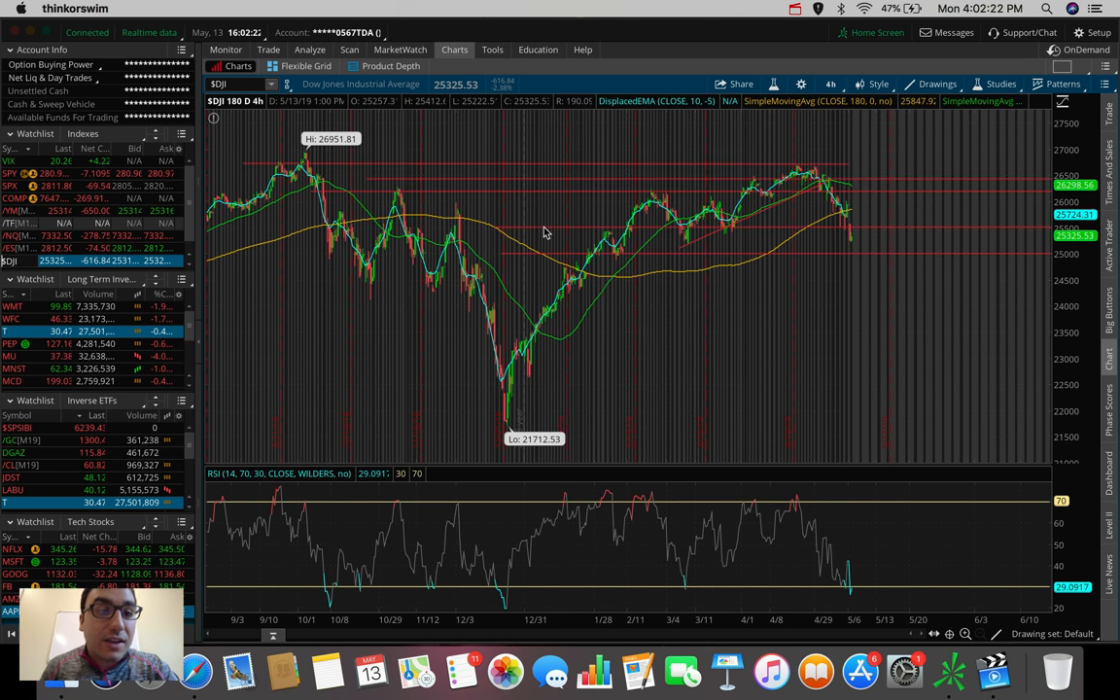
mouse_move(566, 136)
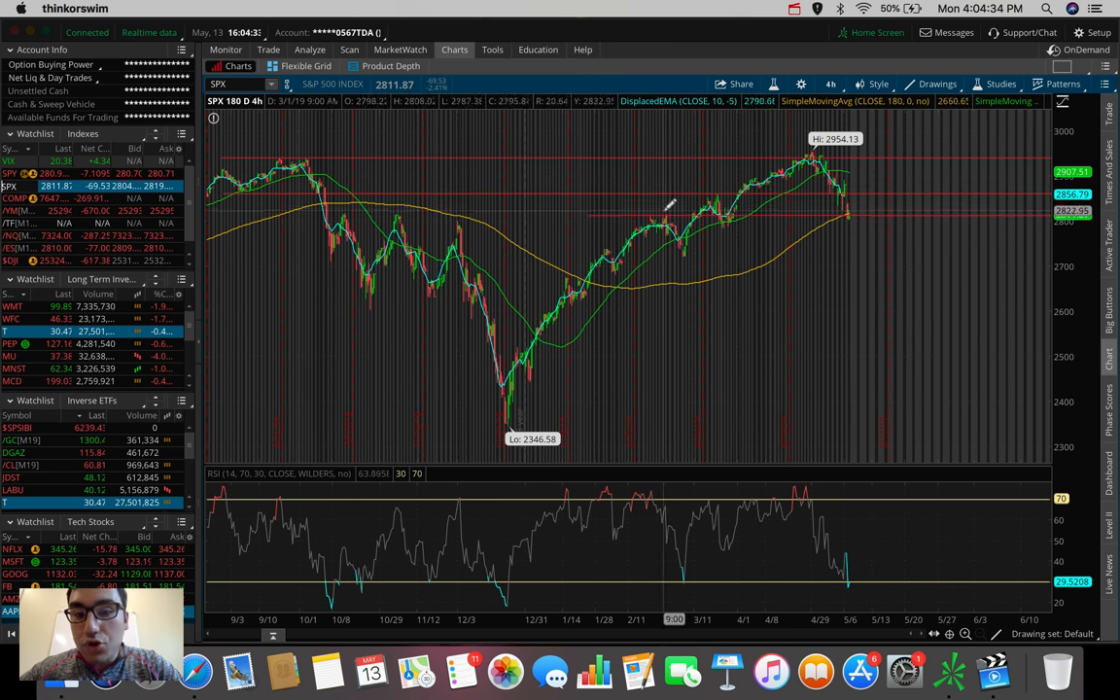
mouse_move(661, 202)
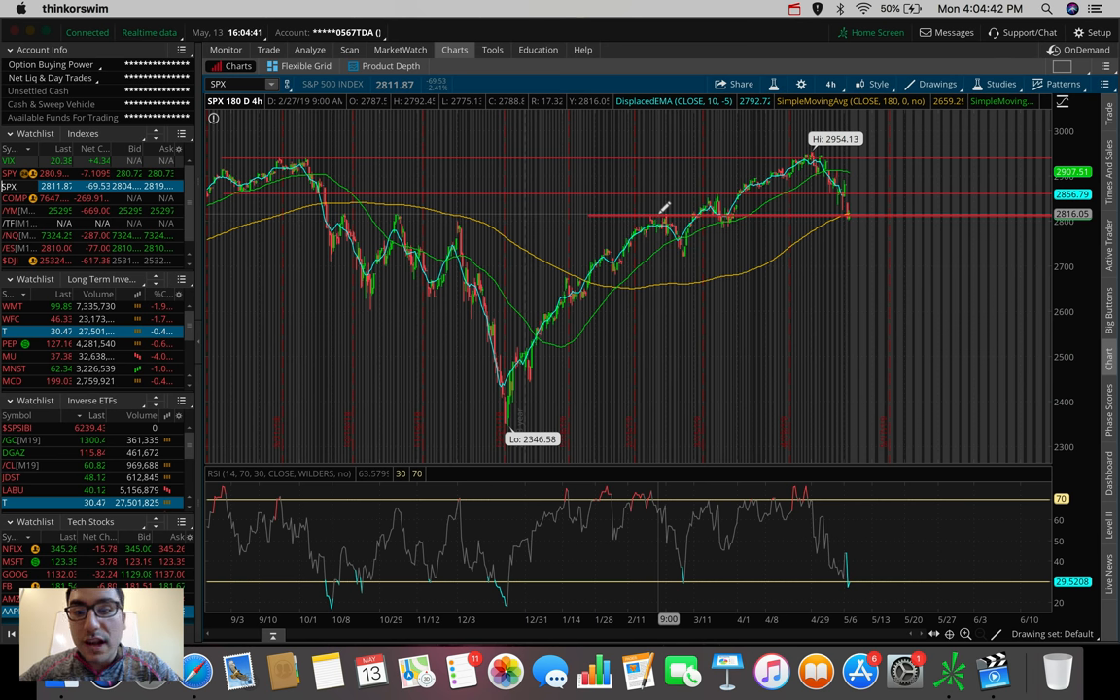
mouse_move(637, 192)
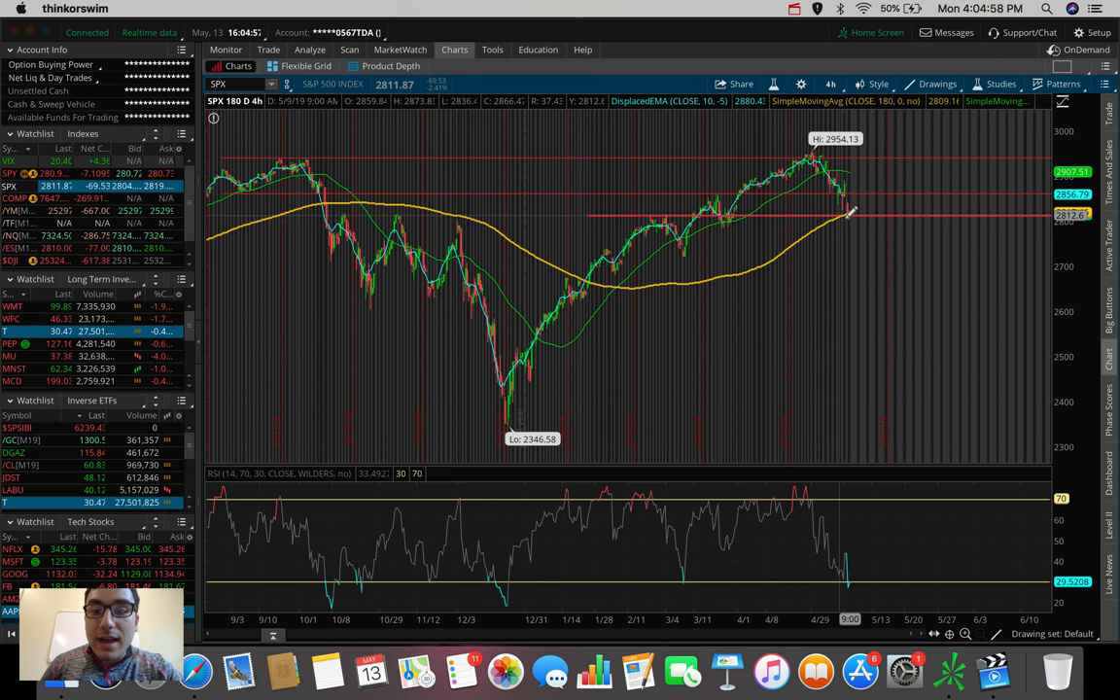
mouse_move(851, 212)
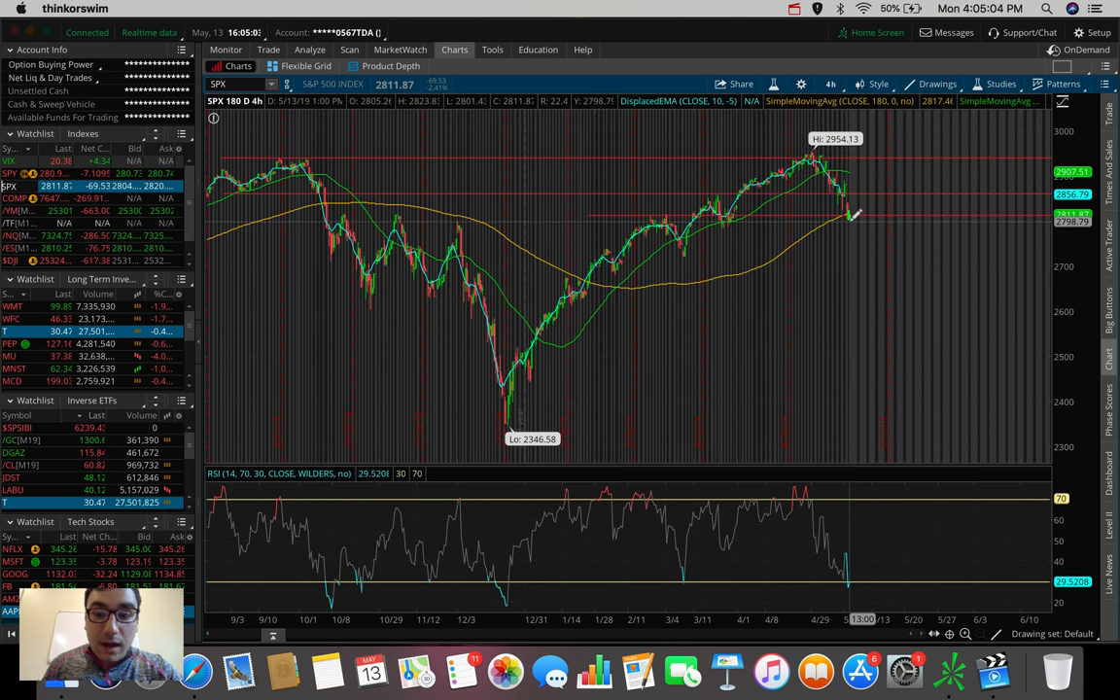
mouse_move(704, 243)
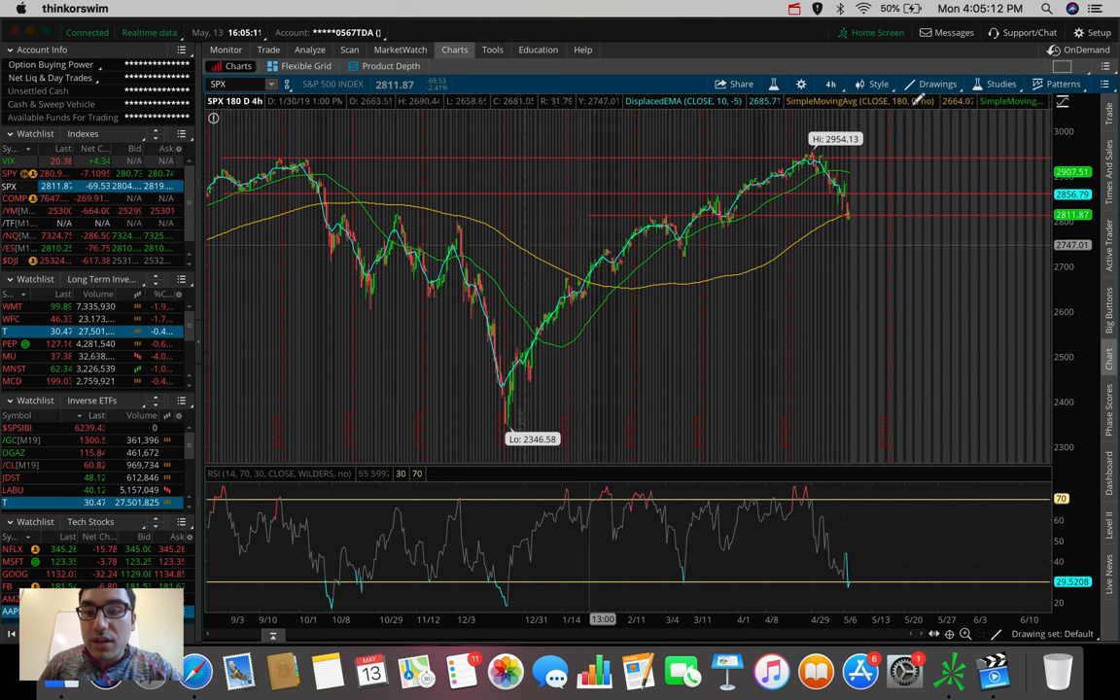
click(925, 83)
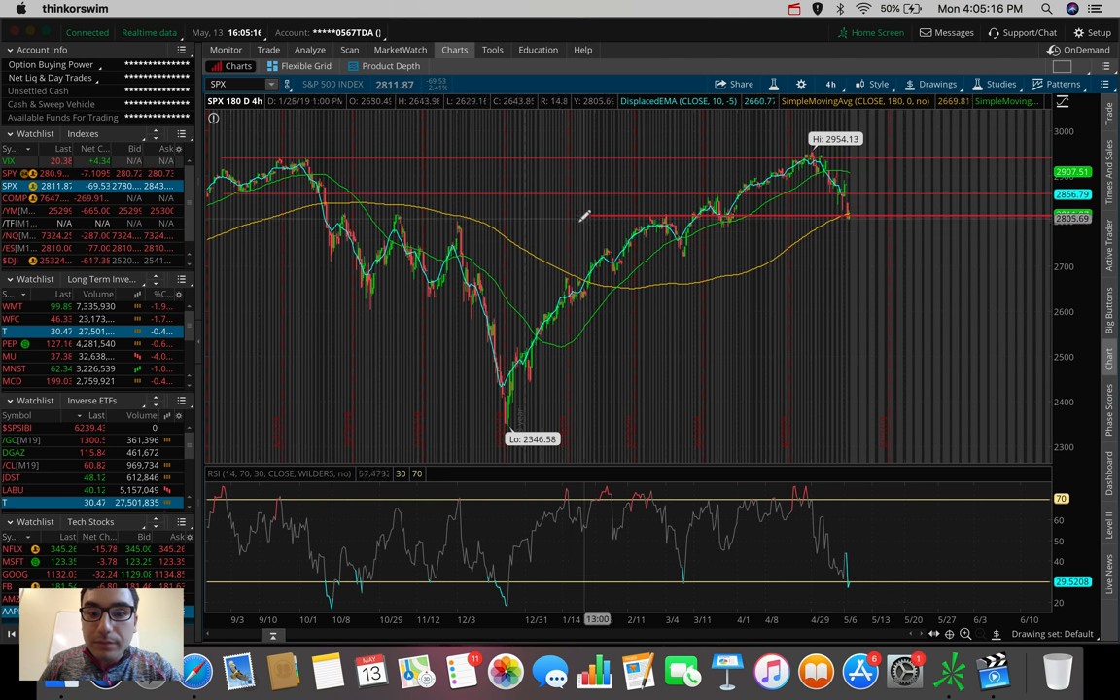
mouse_move(568, 243)
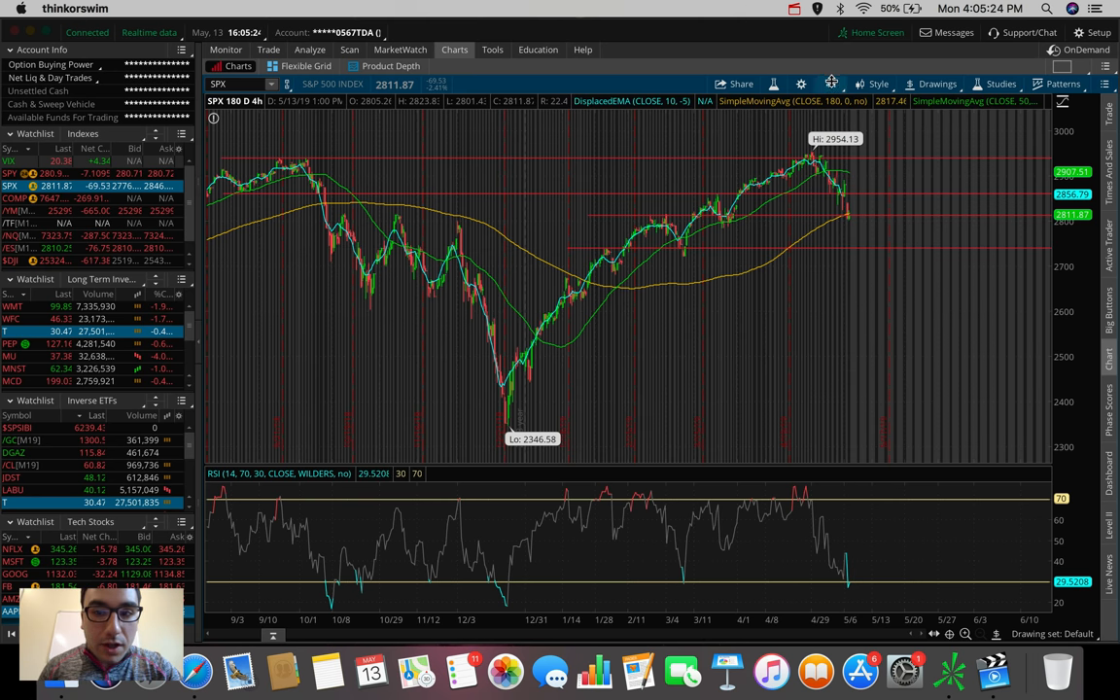
Set the S&P 500 chart time frame to 5 D : 5m
click(832, 84)
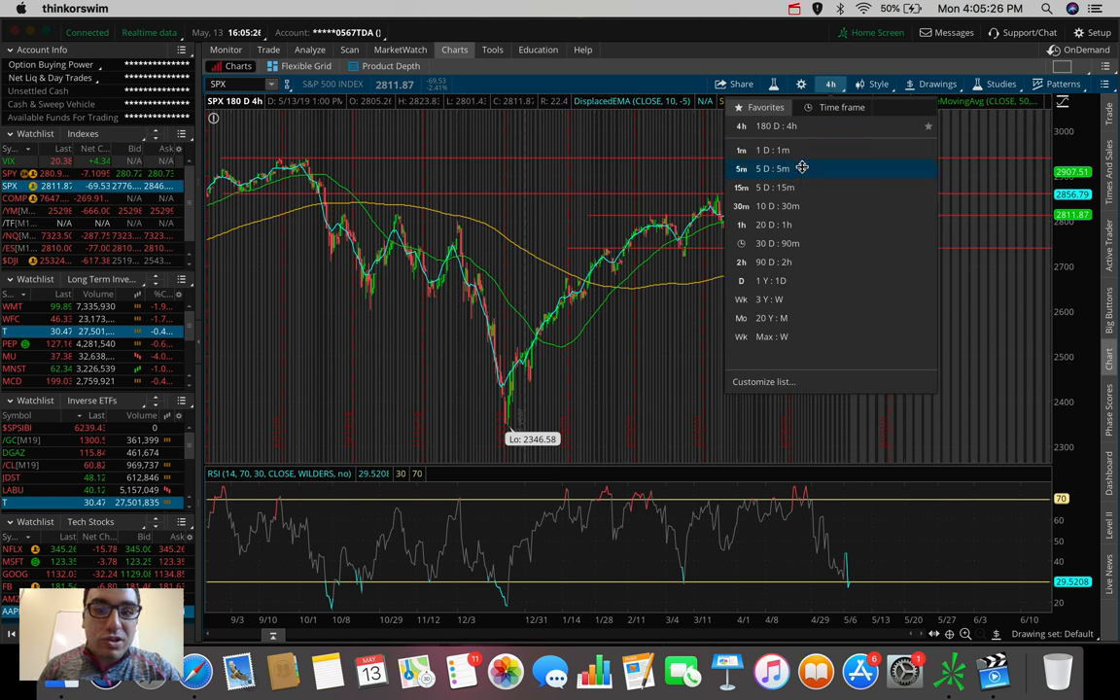
click(770, 167)
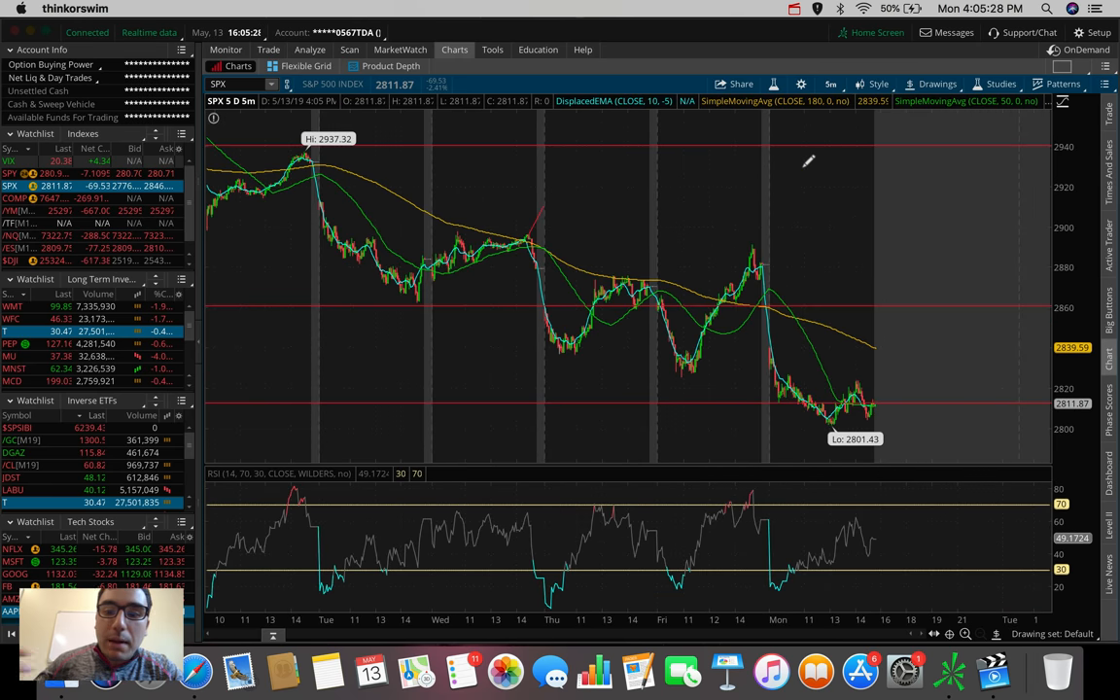
mouse_move(728, 335)
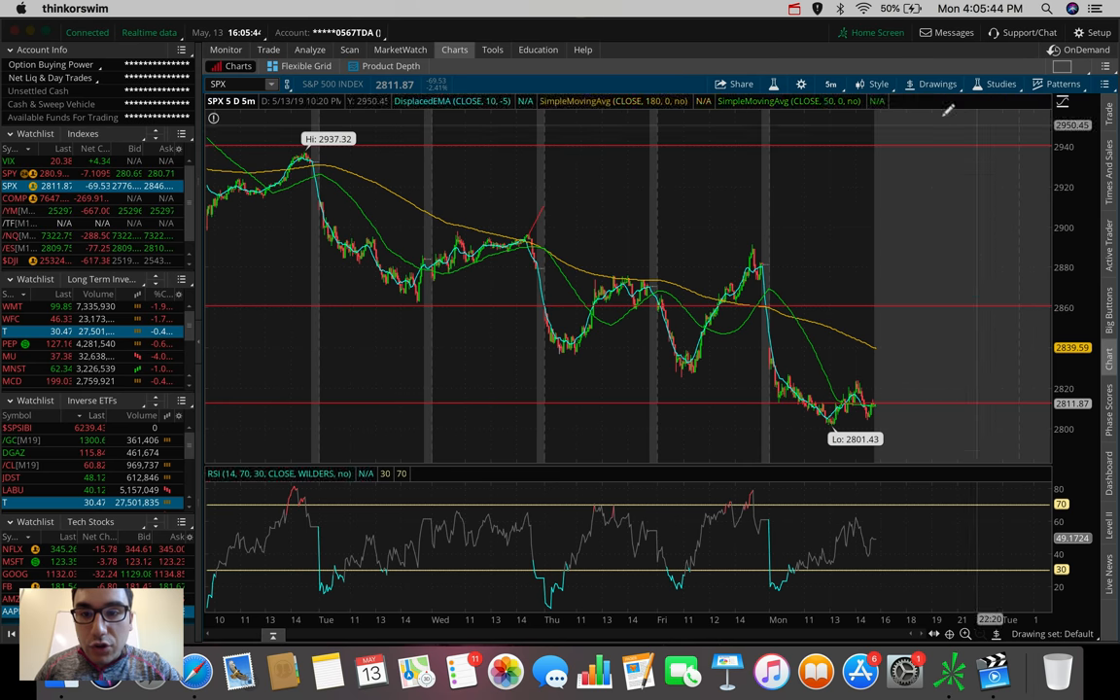
Set the S&P 500 chart time frame to 1 D : 1m
click(834, 83)
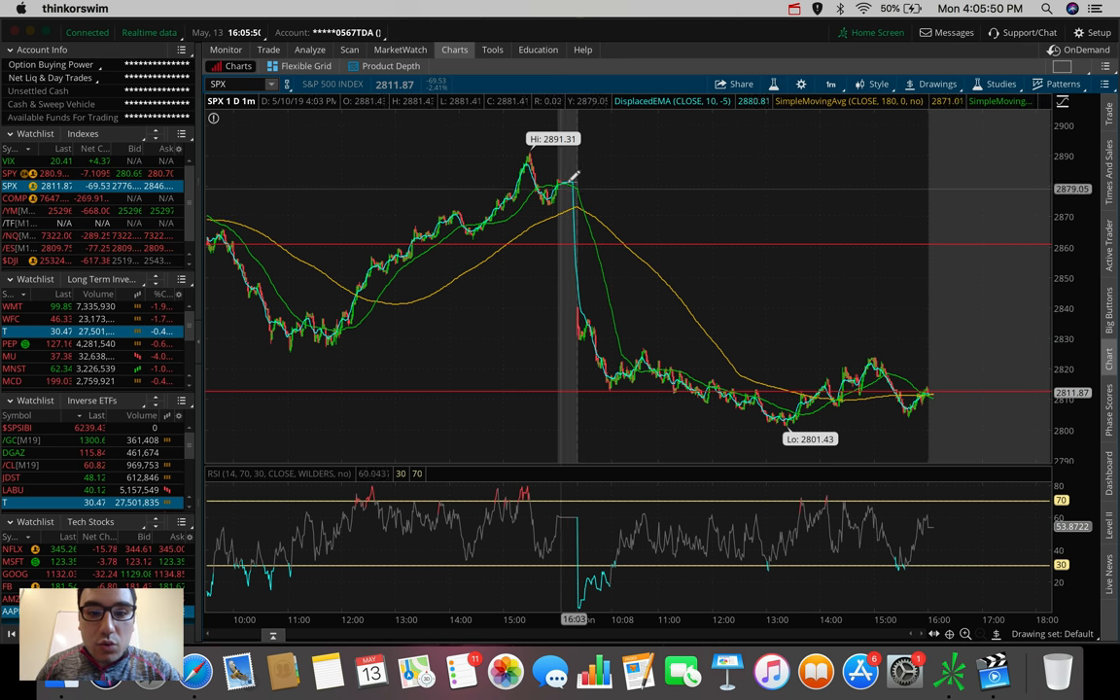
mouse_move(598, 334)
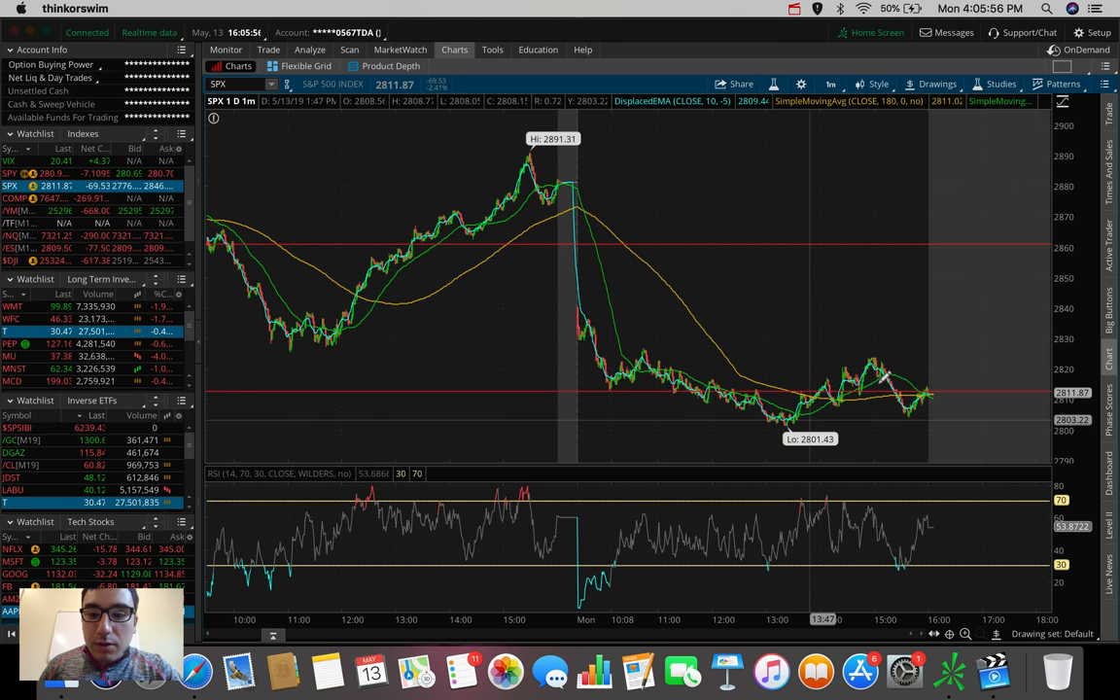
mouse_move(892, 357)
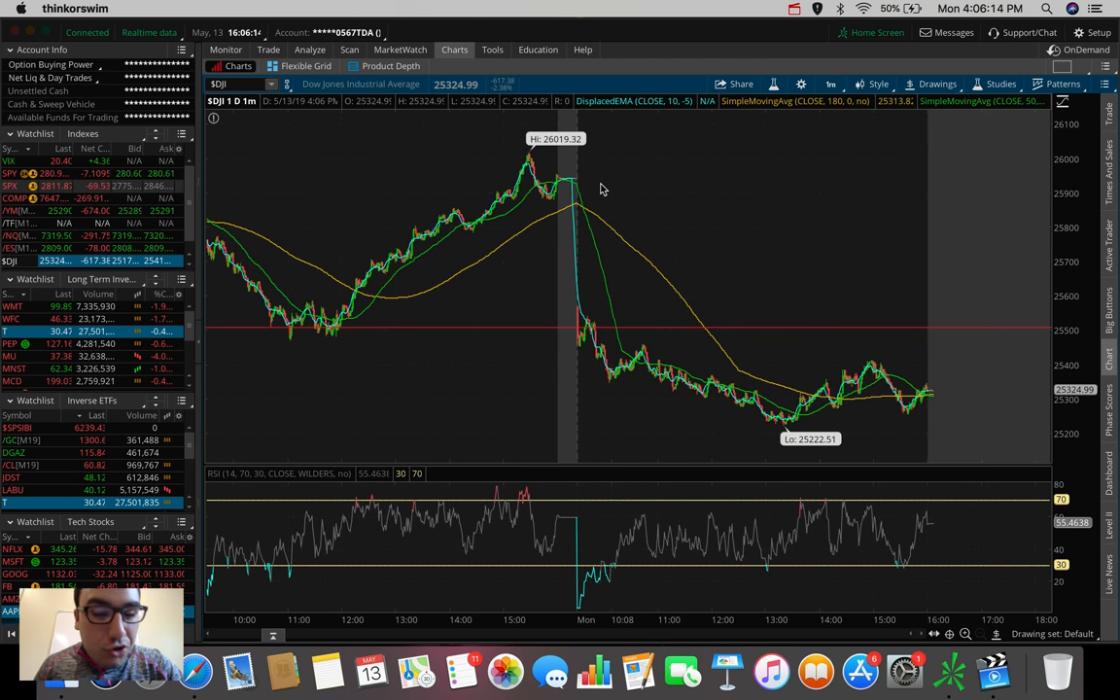
mouse_move(595, 221)
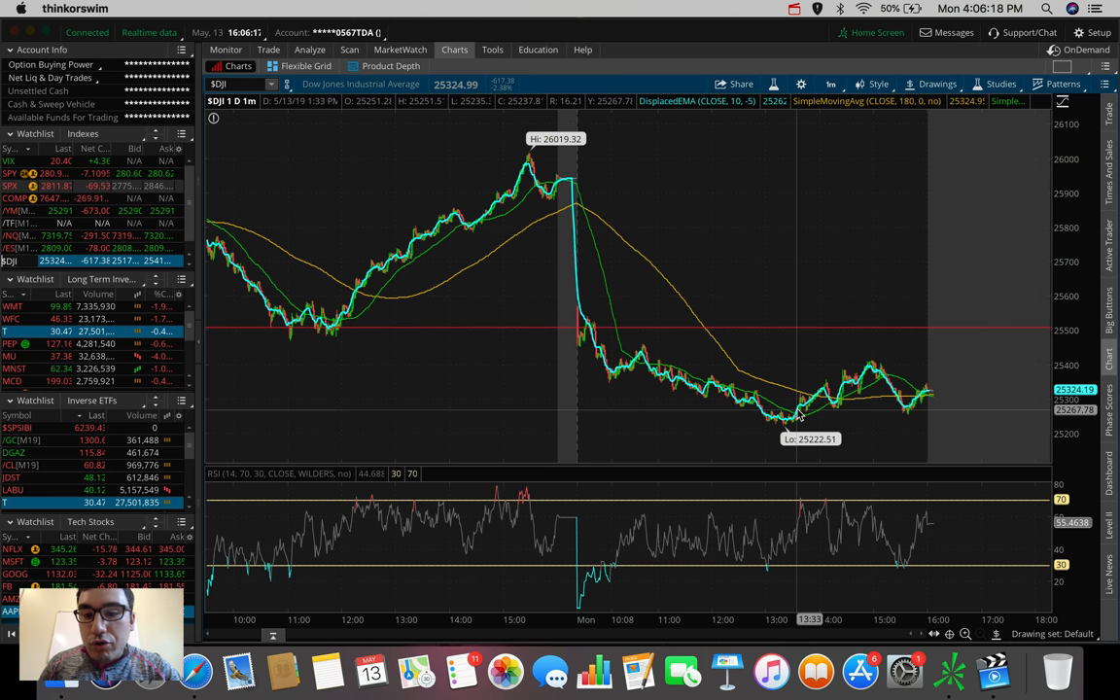
mouse_move(886, 221)
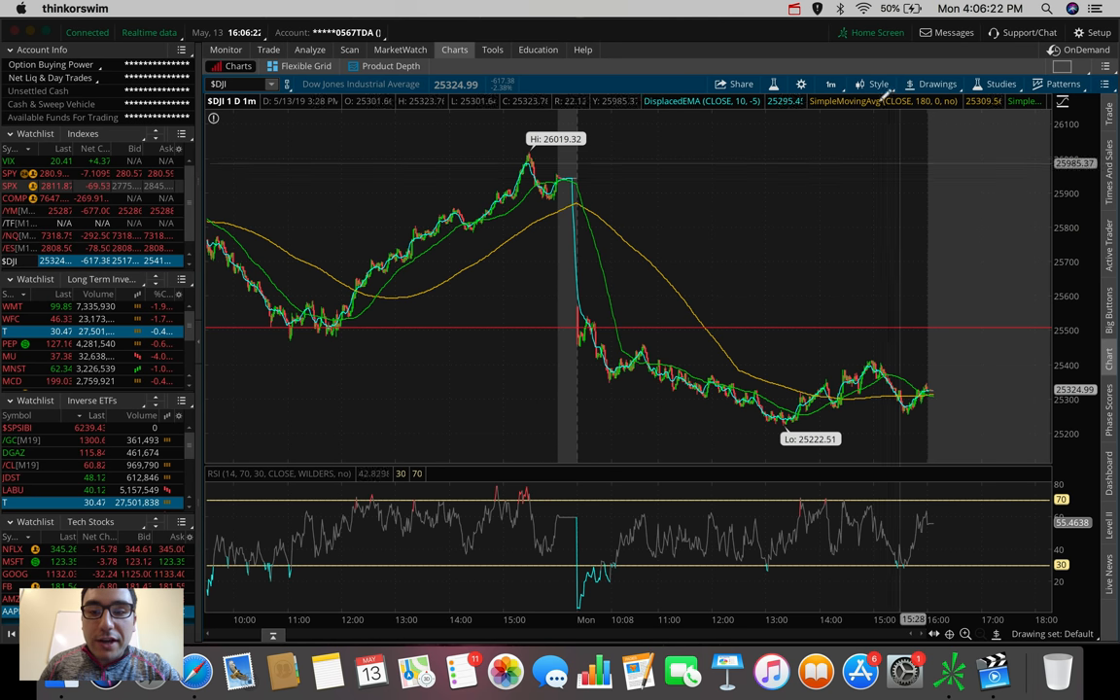
Adjust the chart time frame control while viewing the $DJI chart
click(828, 82)
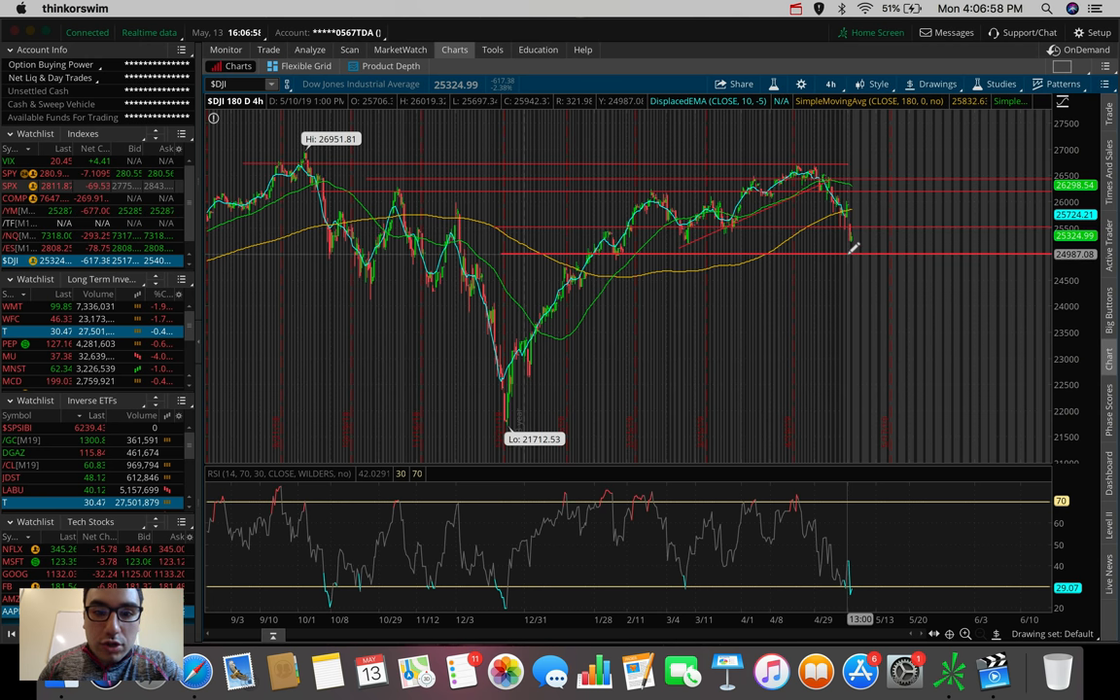
mouse_move(855, 251)
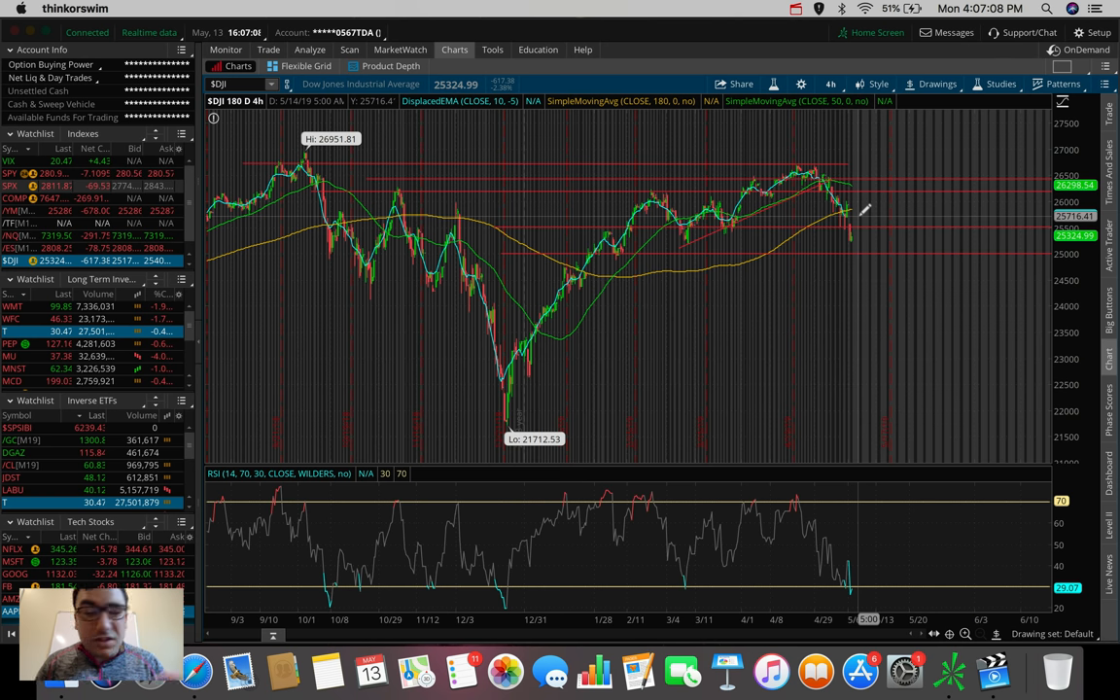
mouse_move(853, 229)
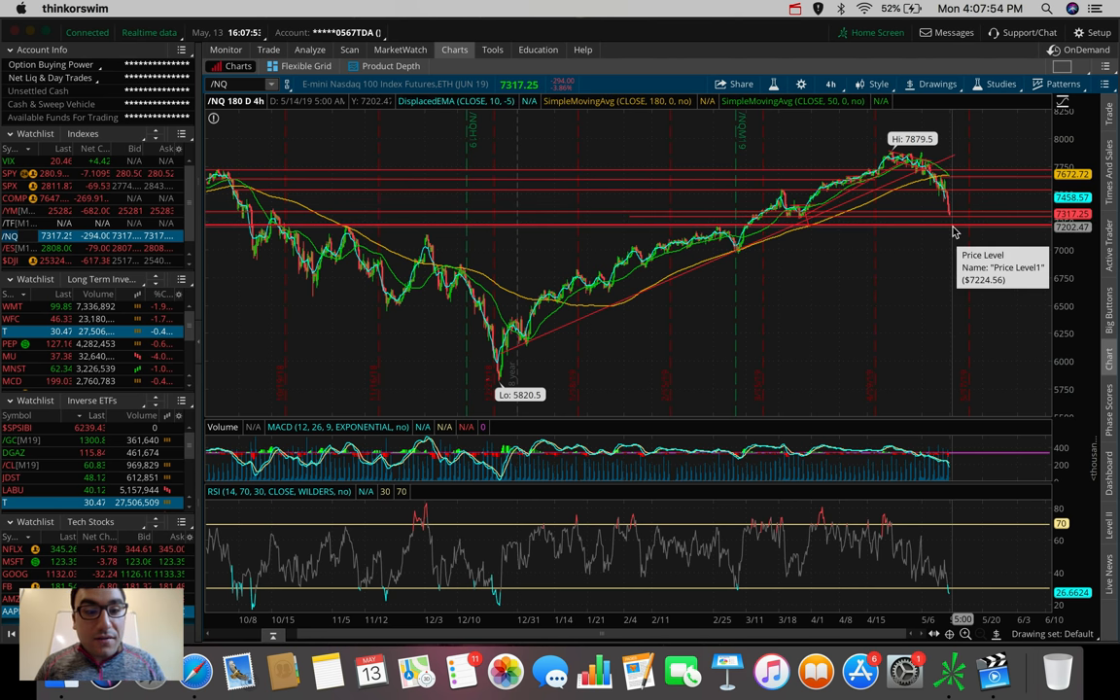
mouse_move(951, 197)
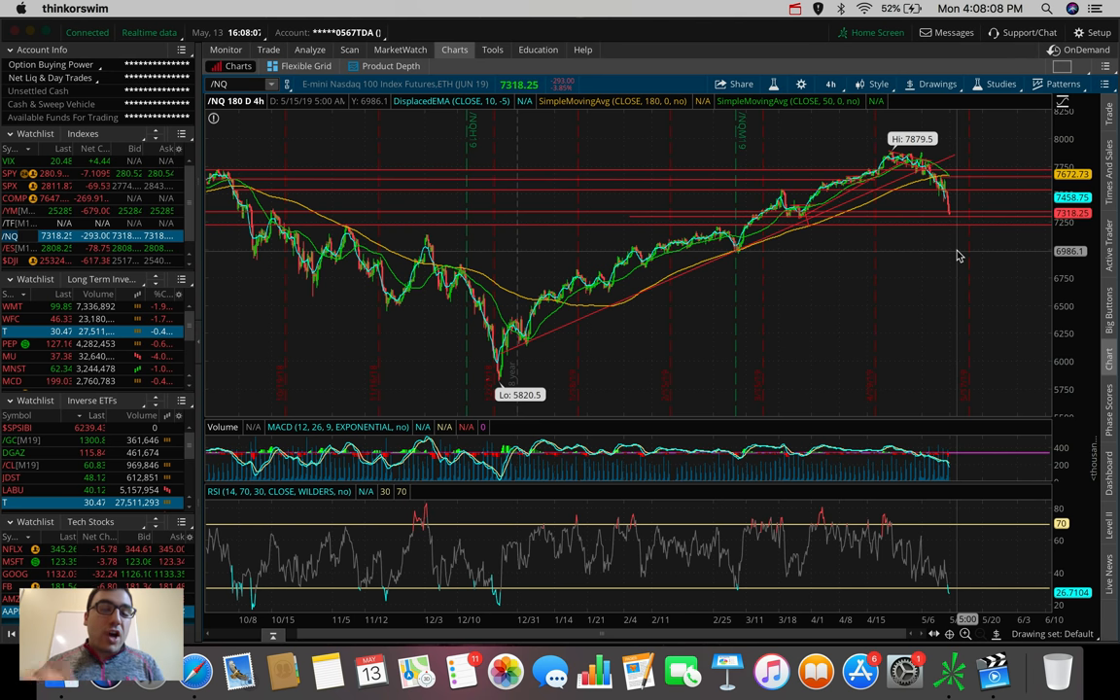
mouse_move(719, 194)
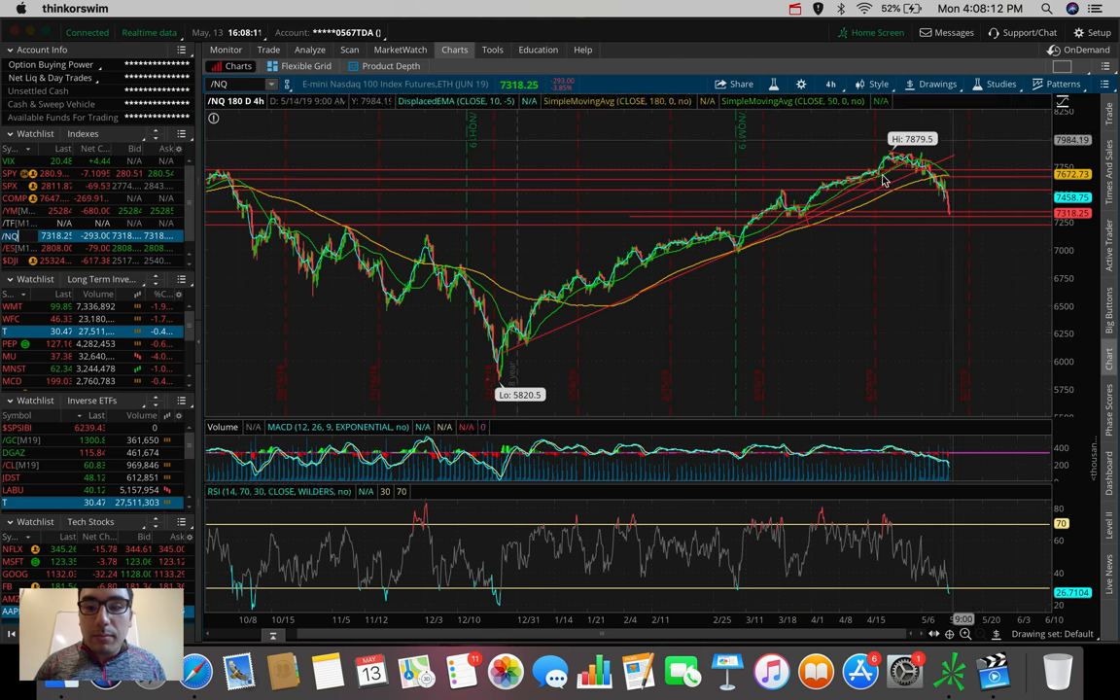
mouse_move(991, 160)
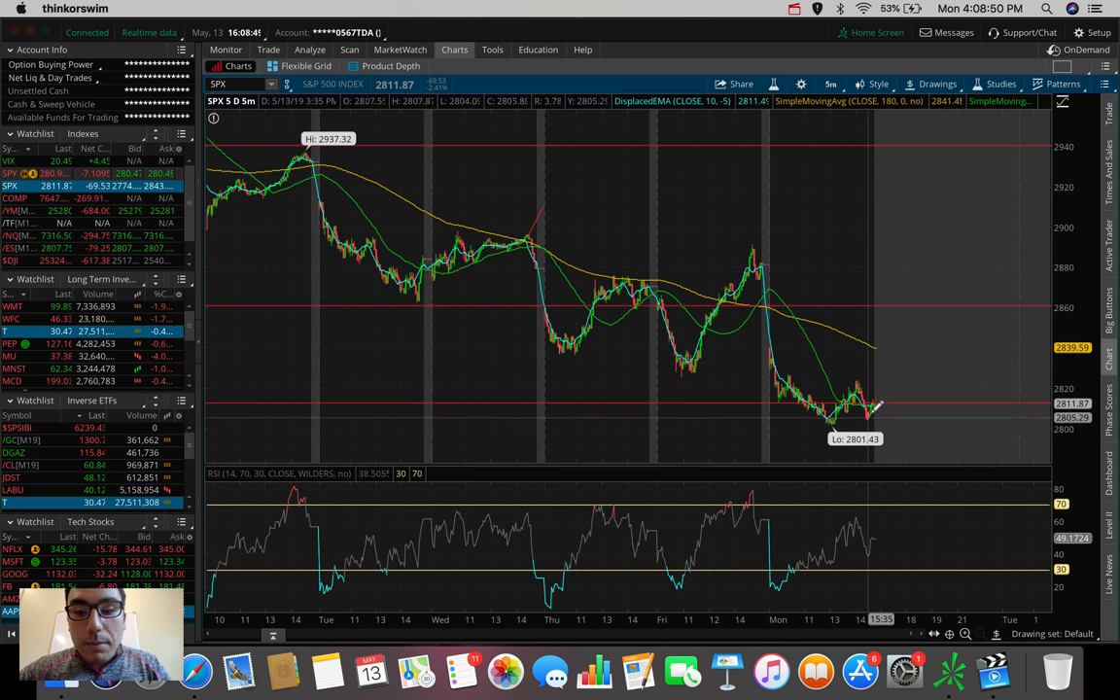
mouse_move(890, 364)
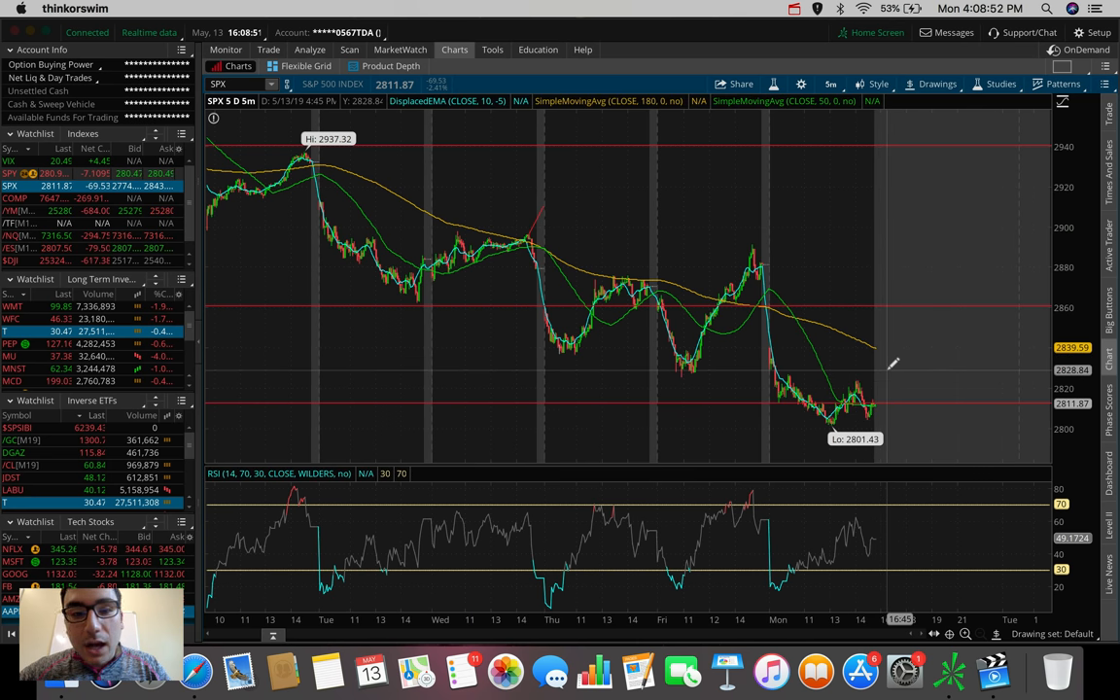
mouse_move(871, 396)
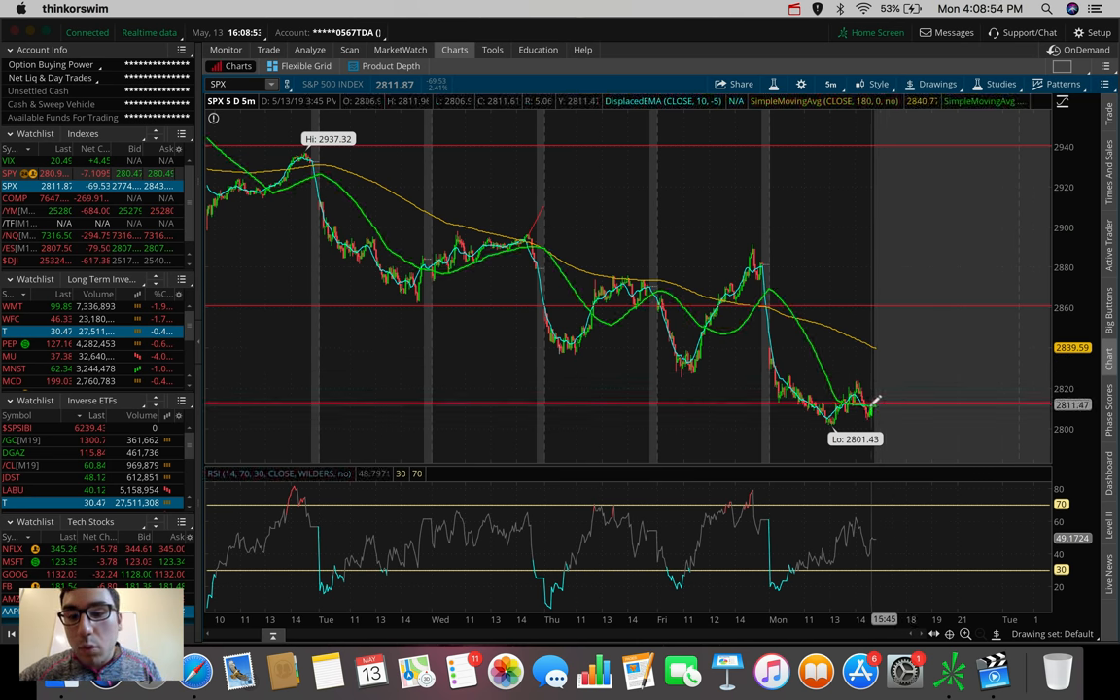
mouse_move(884, 359)
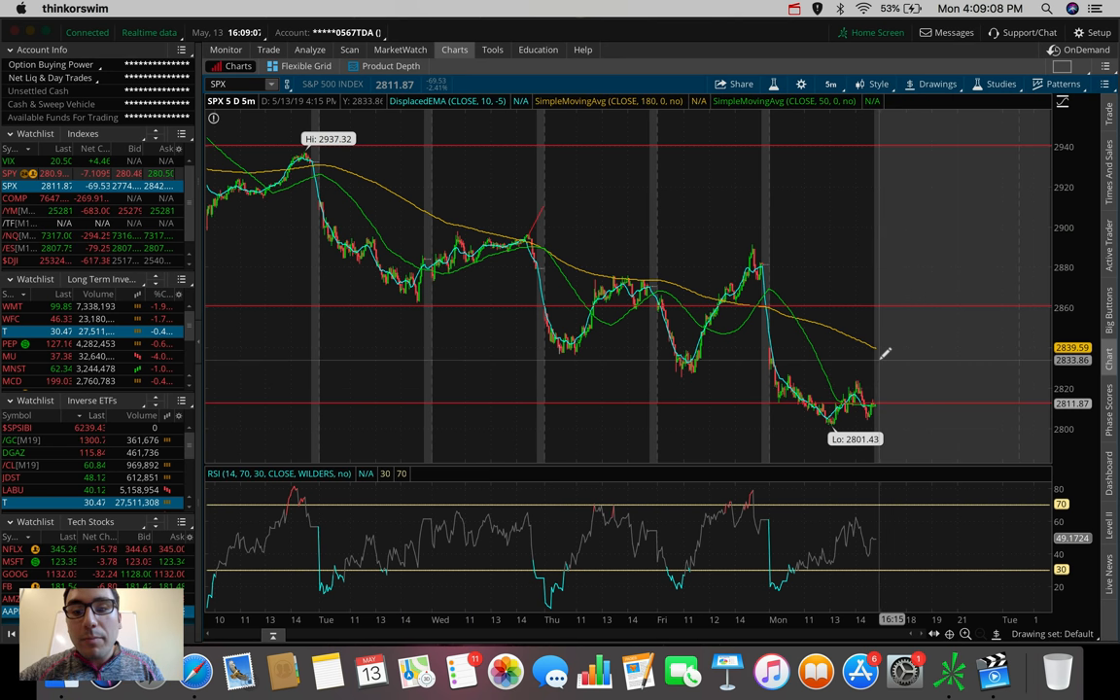
mouse_move(945, 480)
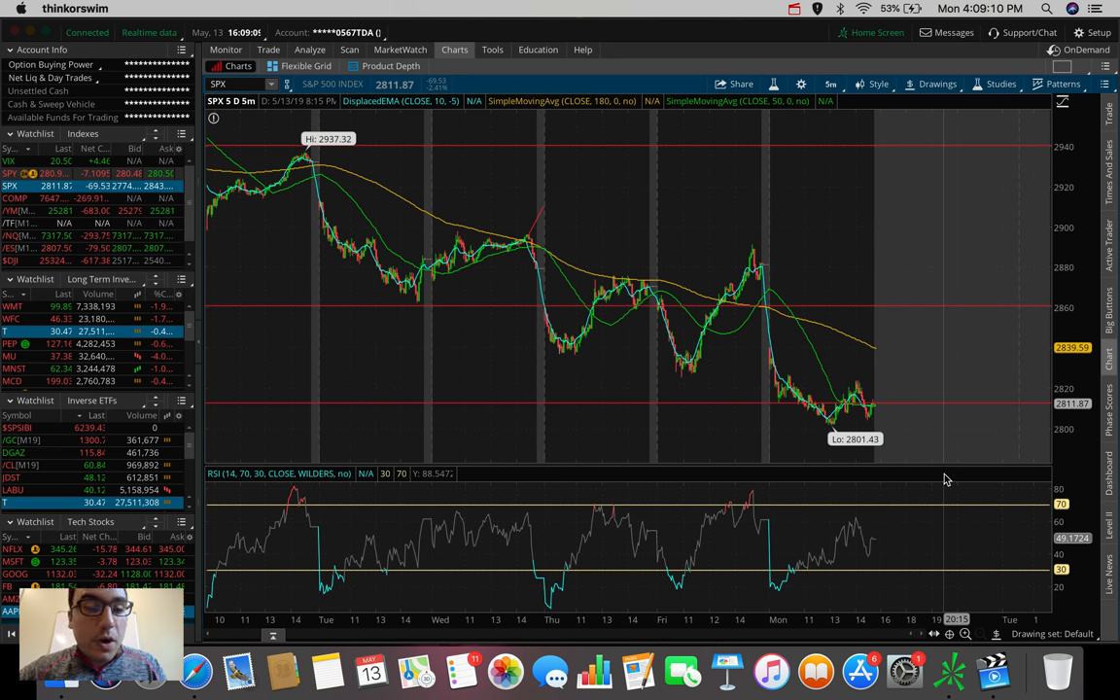
mouse_move(945, 478)
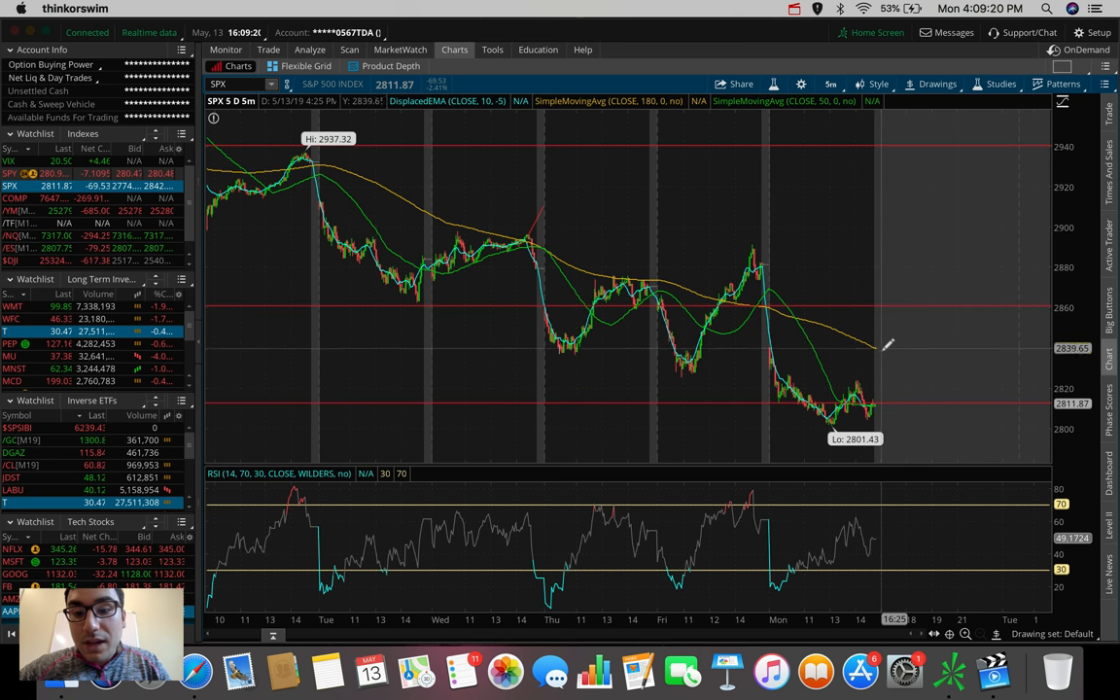
mouse_move(902, 463)
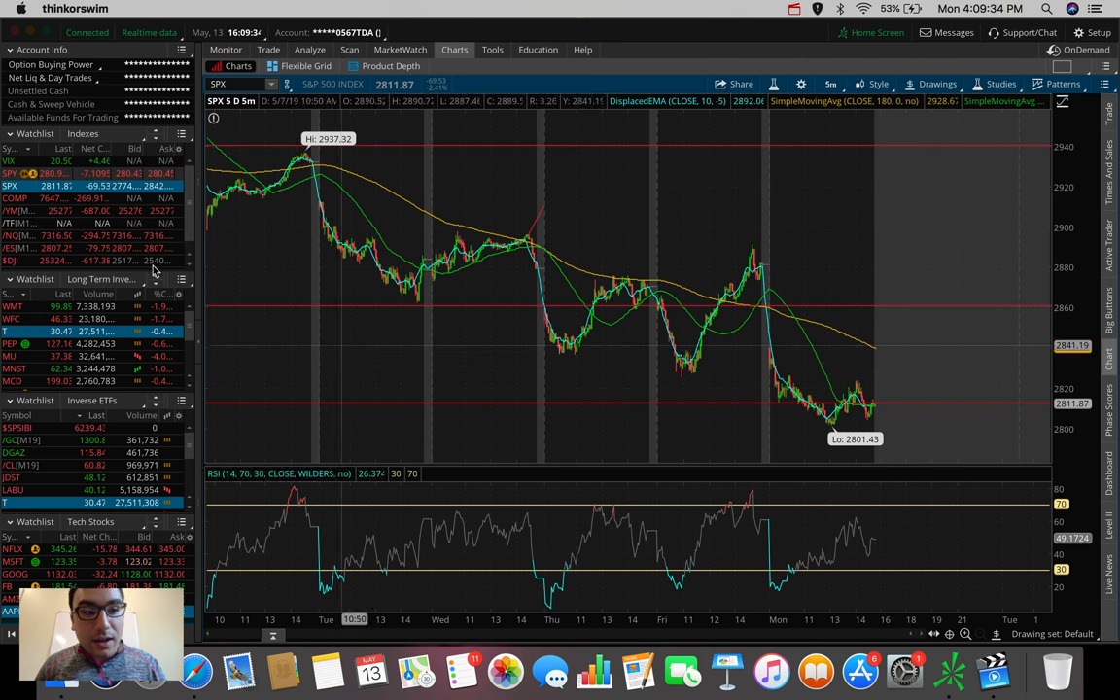
click(11, 159)
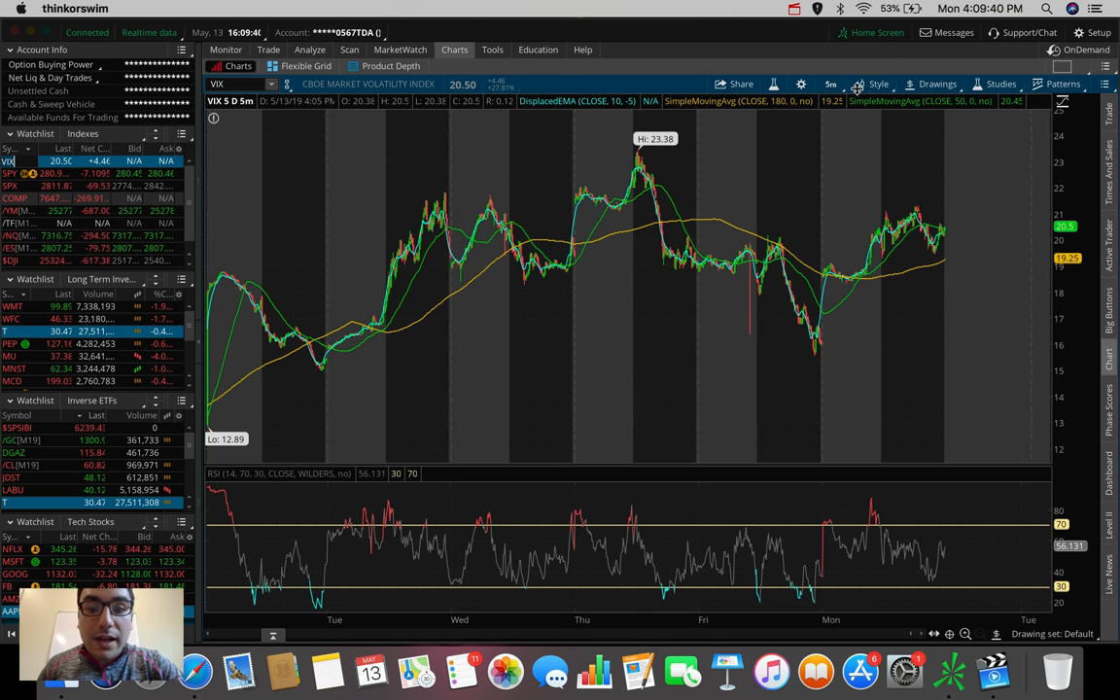
mouse_move(622, 164)
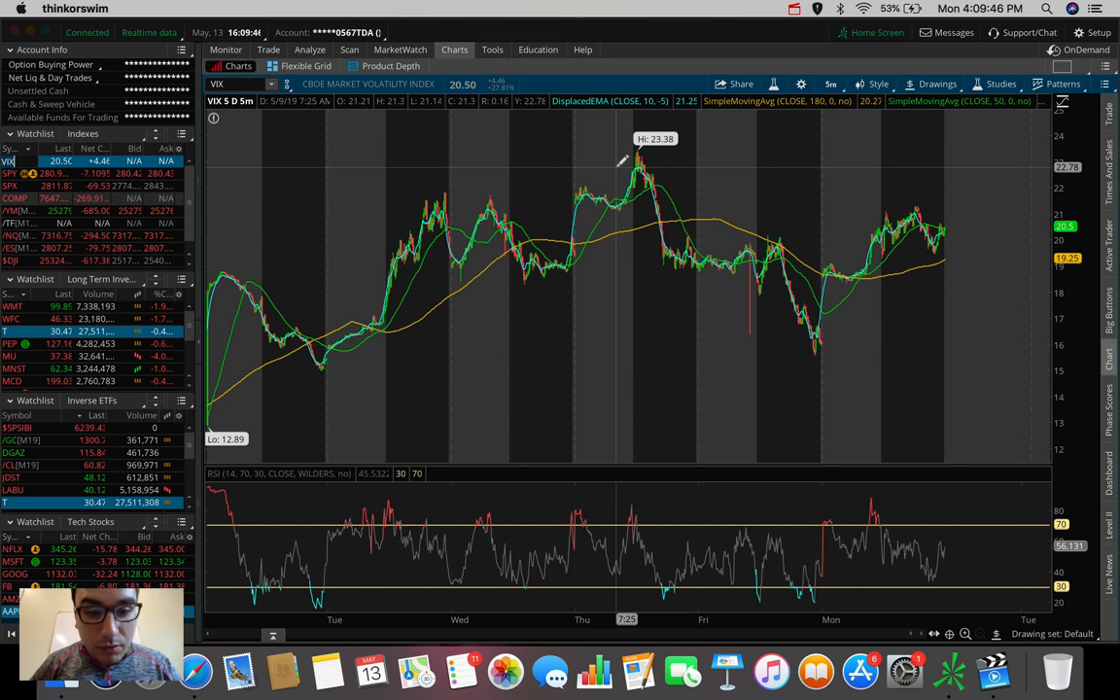
mouse_move(459, 198)
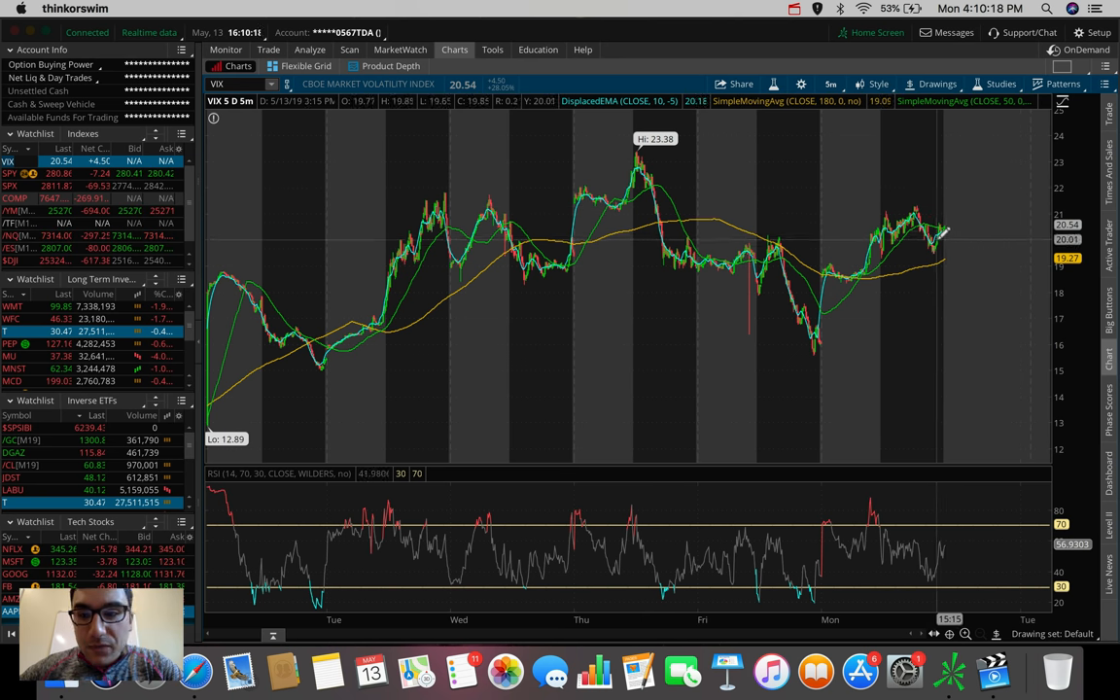
mouse_move(950, 198)
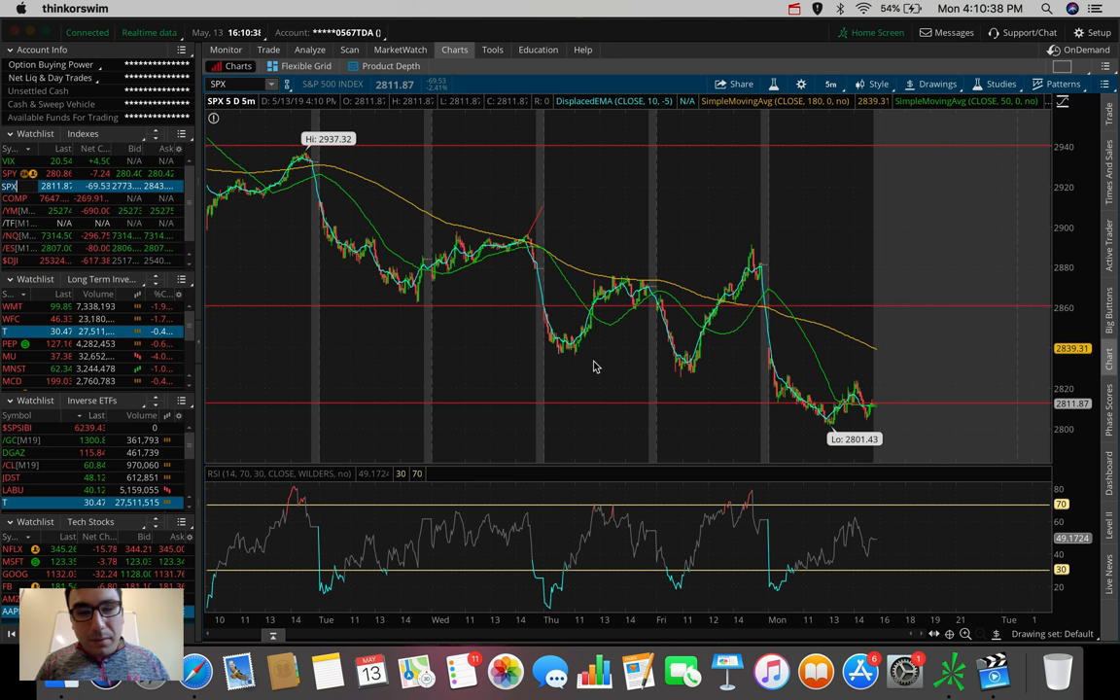
Set the S&P 500 chart time frame to 180 D of daily bars
click(826, 81)
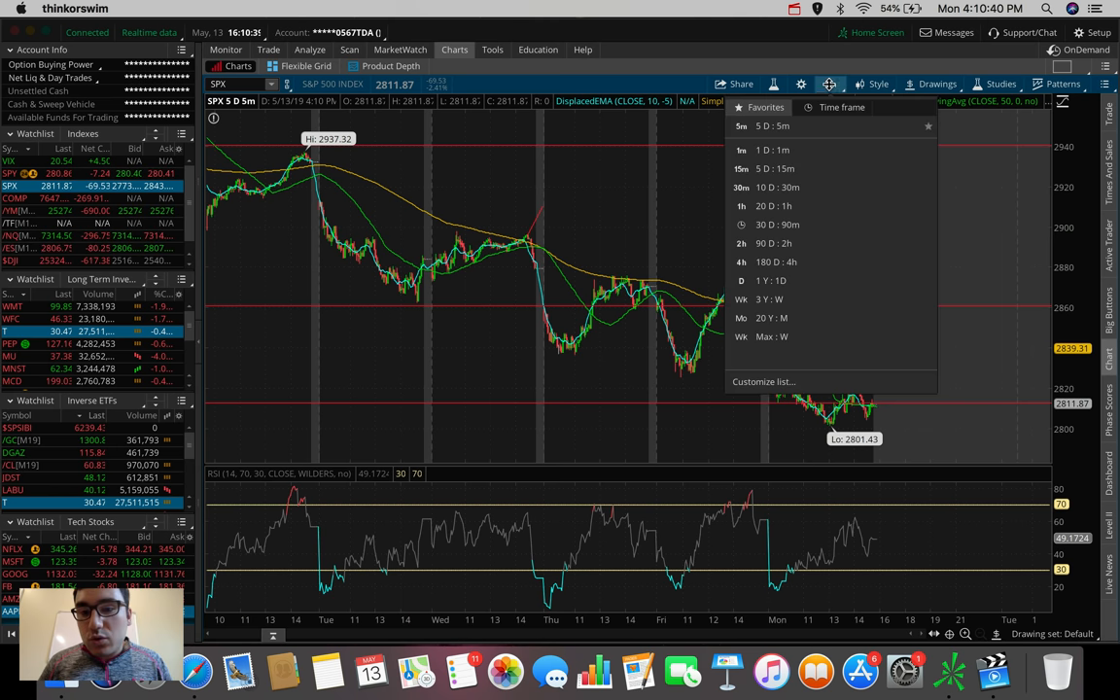
click(768, 261)
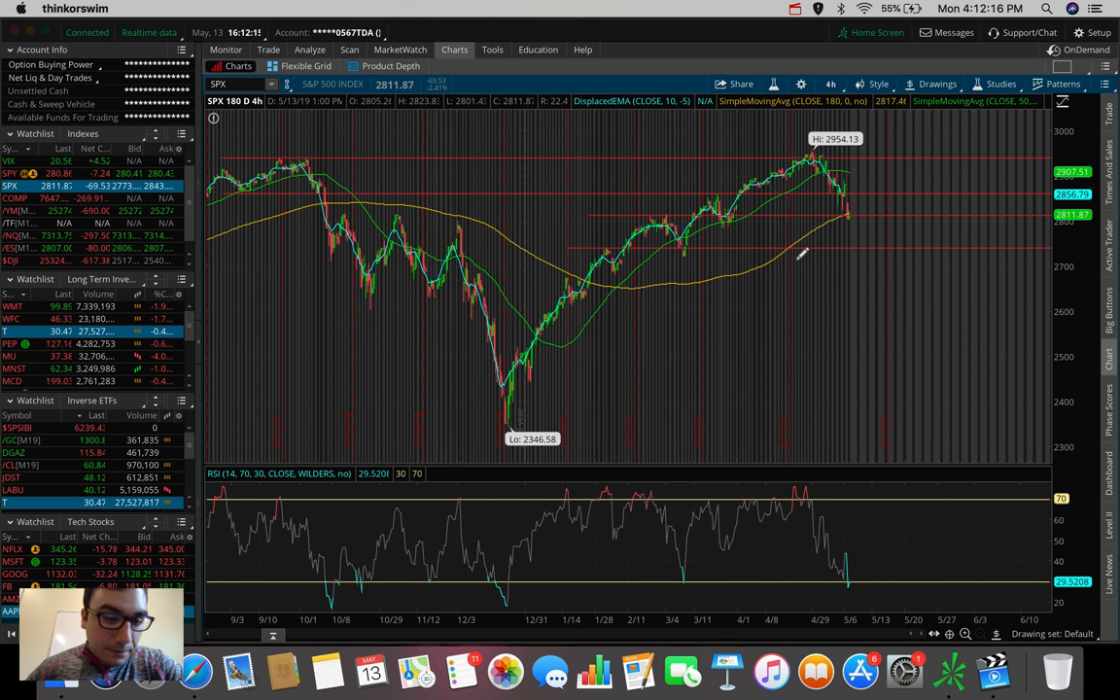
mouse_move(404, 173)
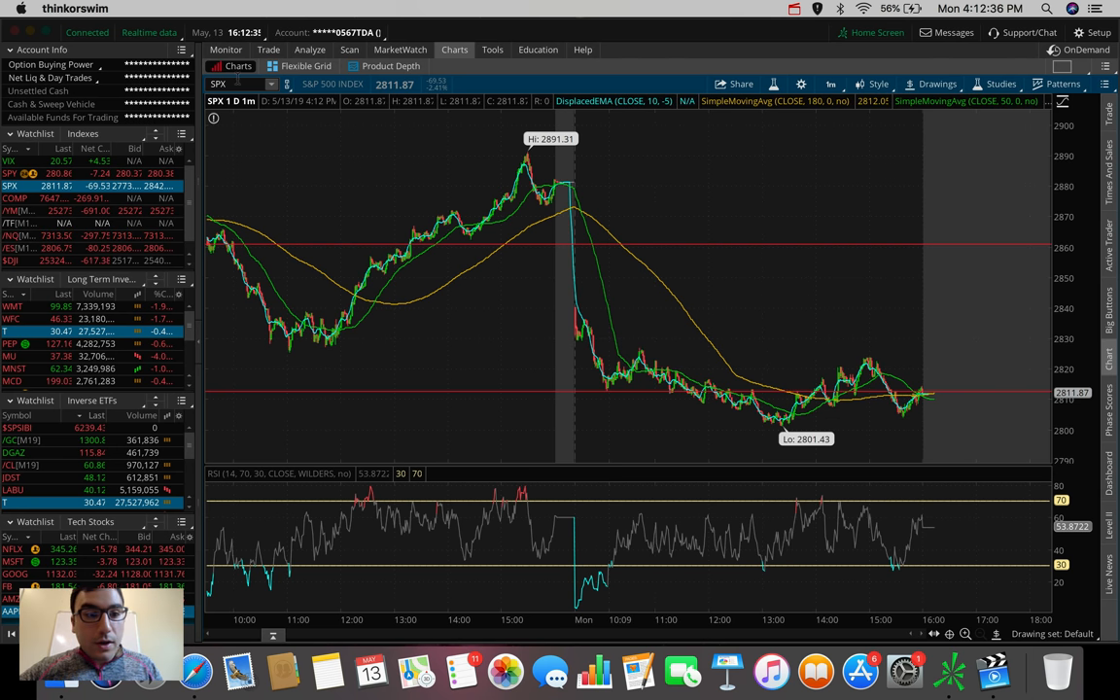
Load TVIX as the chart symbol, shown on the 1 D : 1m intraday view
text(TVIX)
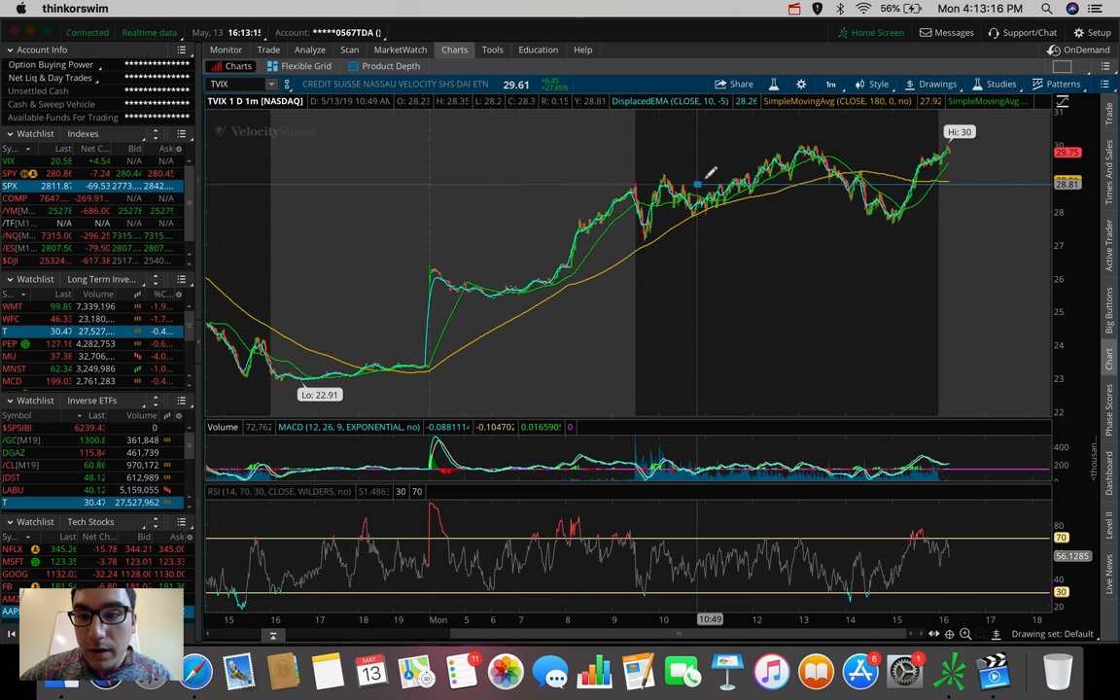
click(931, 85)
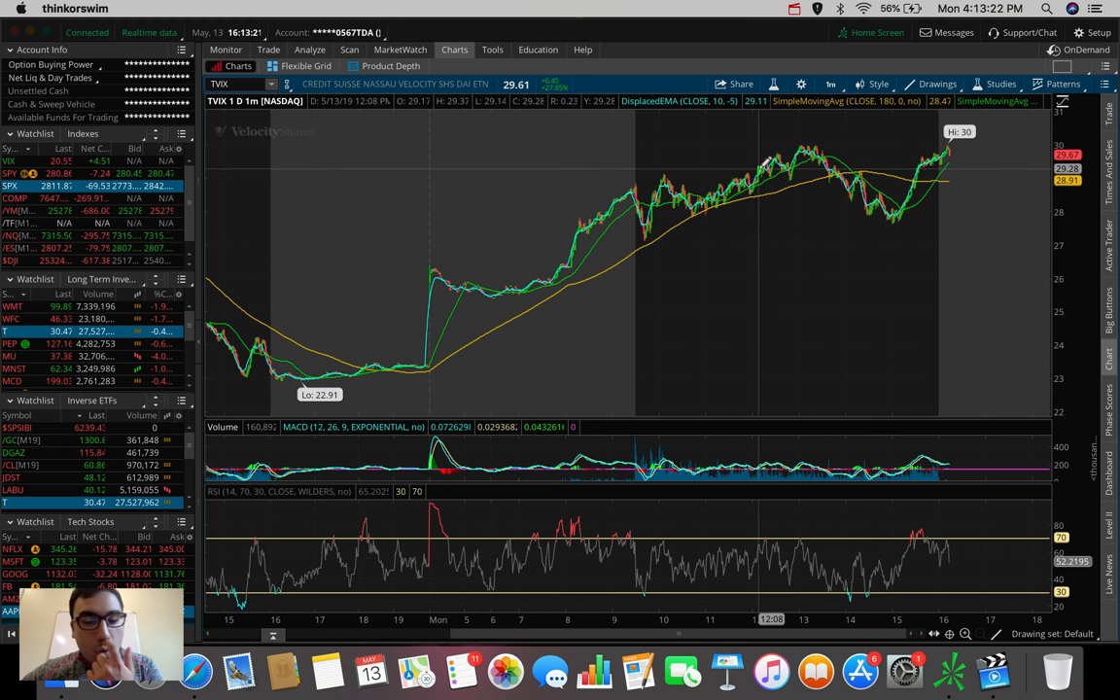
mouse_move(671, 171)
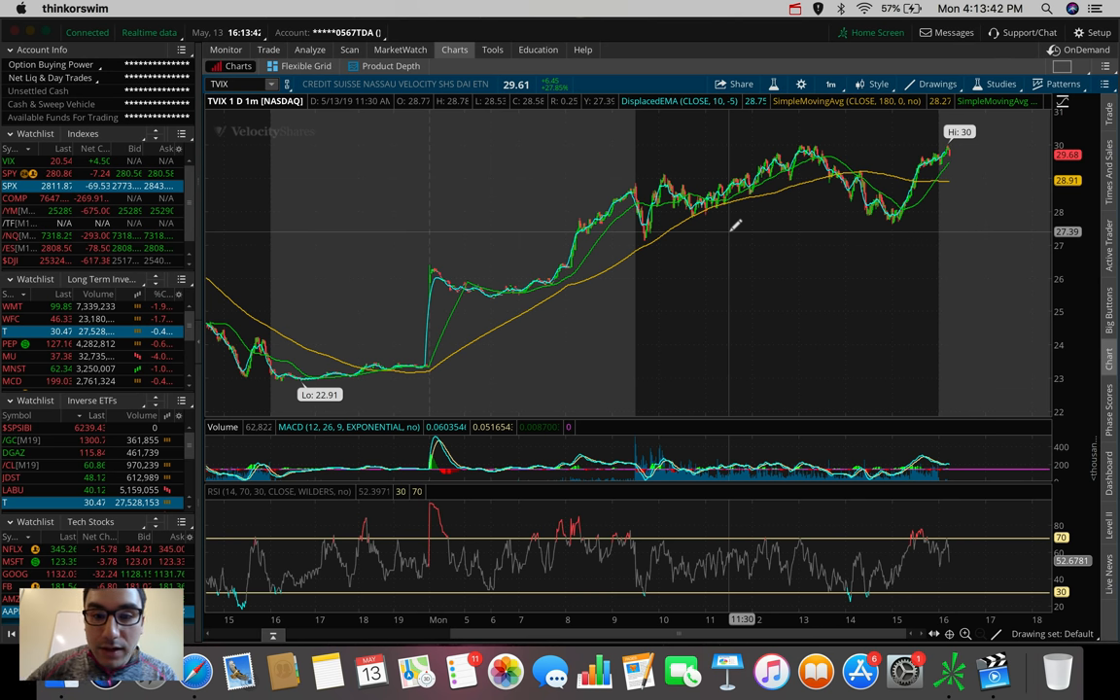
mouse_move(707, 210)
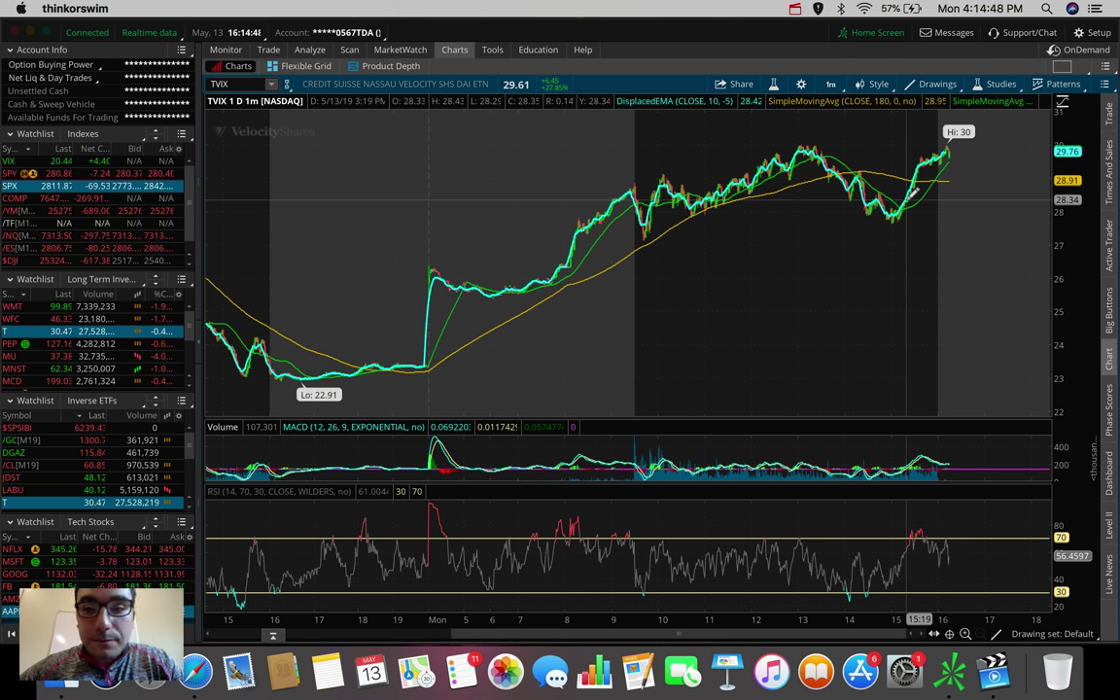
Bring up the time frame list over the TVIX one-minute chart
click(834, 83)
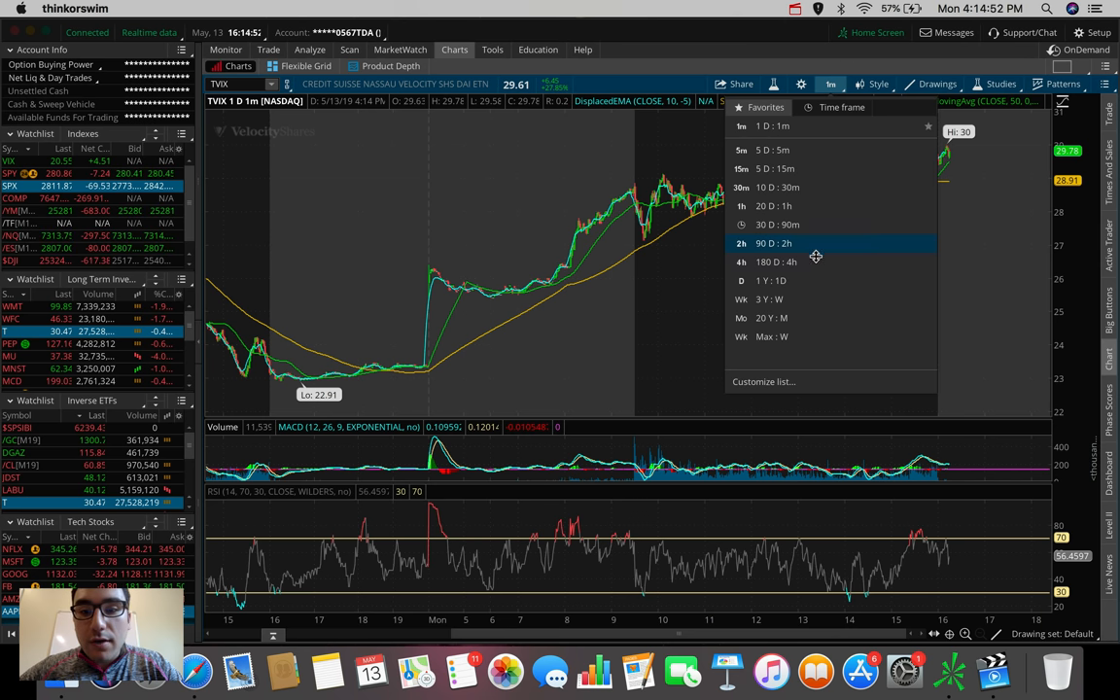
click(762, 260)
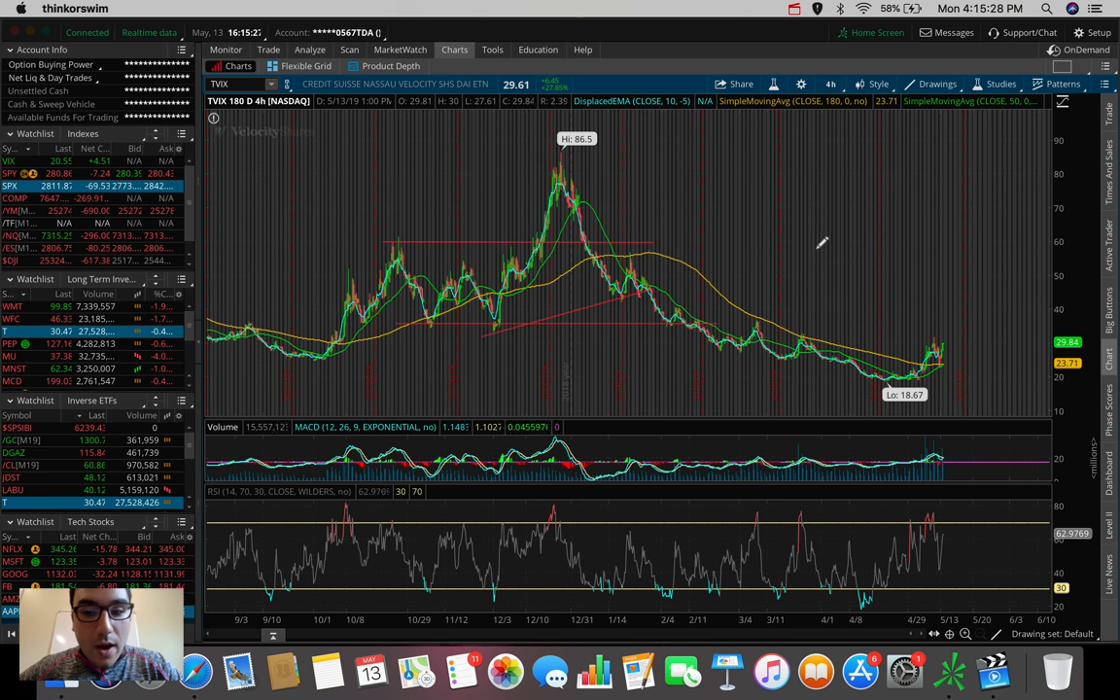
mouse_move(352, 226)
text(AAPL)
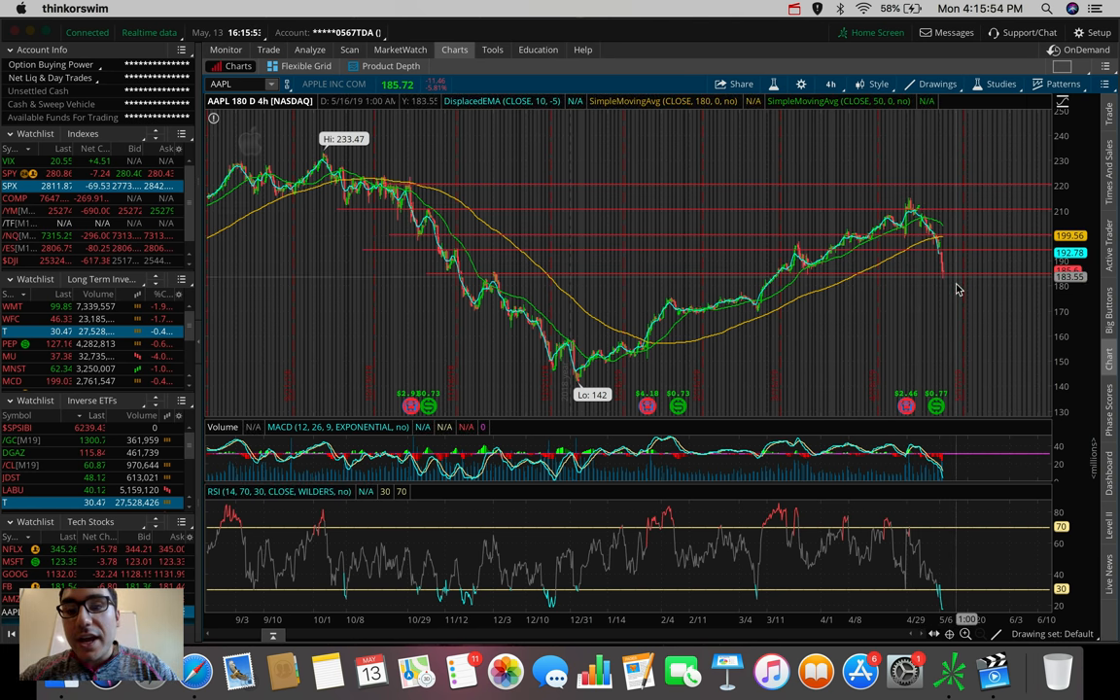
mouse_move(956, 300)
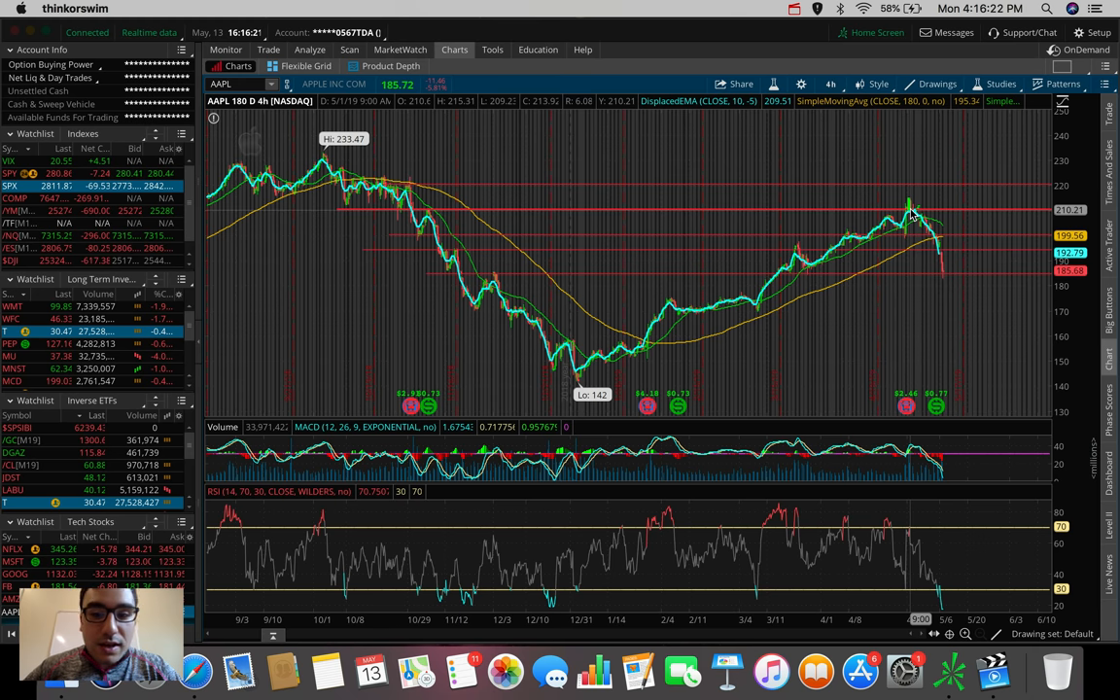
mouse_move(952, 307)
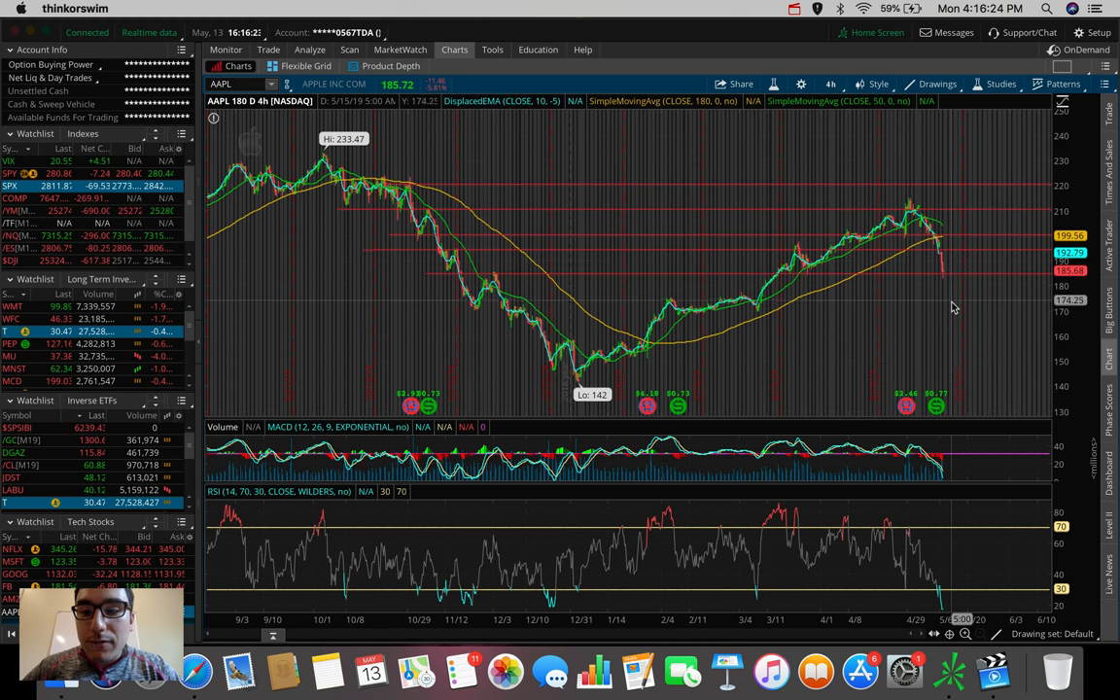
mouse_move(941, 262)
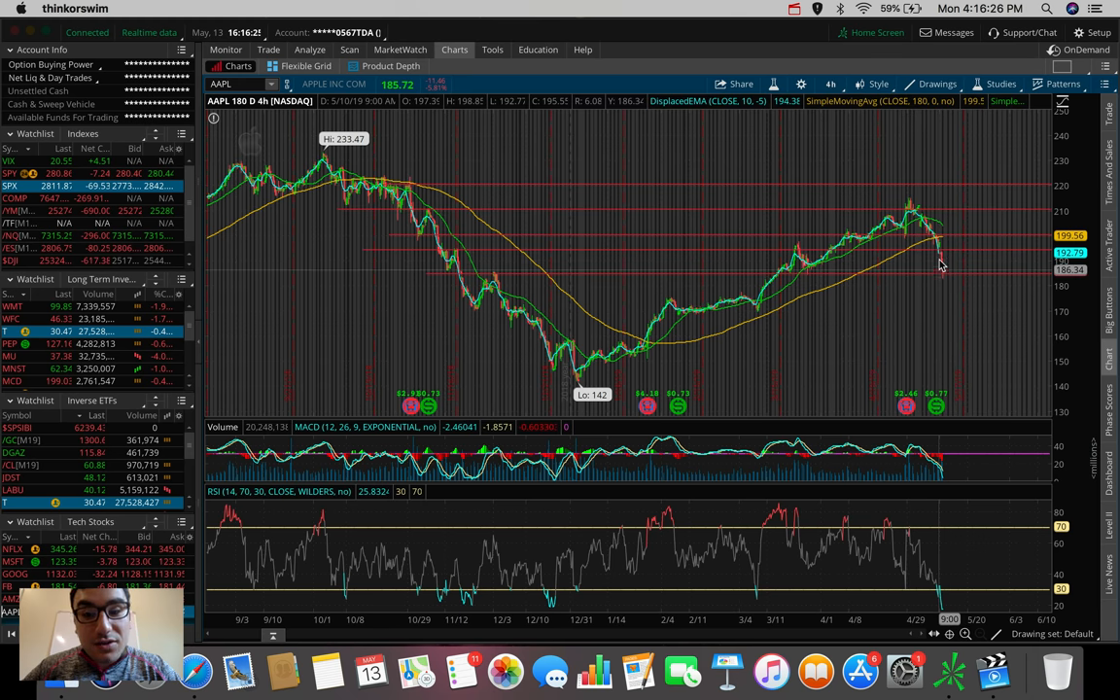
mouse_move(941, 276)
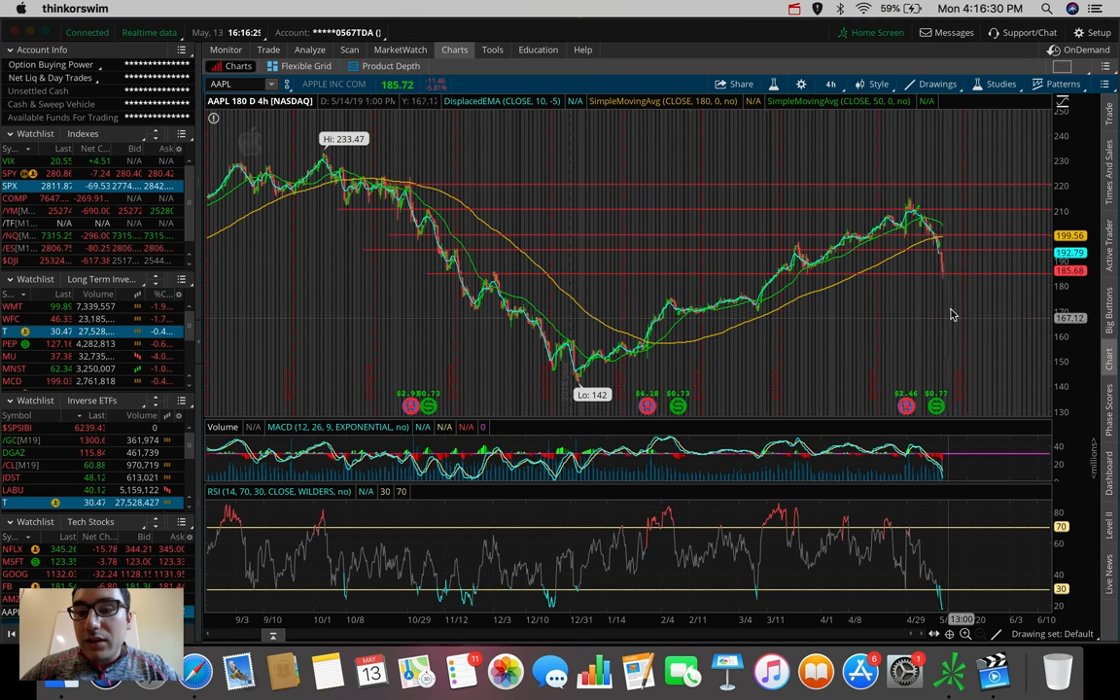
mouse_move(950, 346)
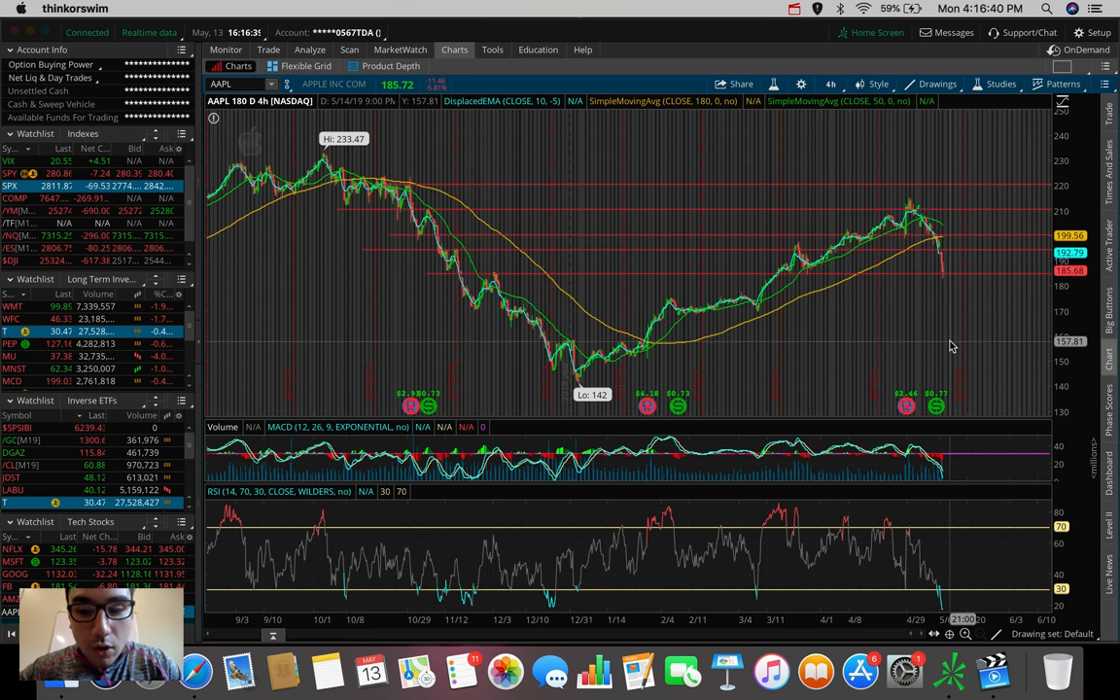
mouse_move(909, 193)
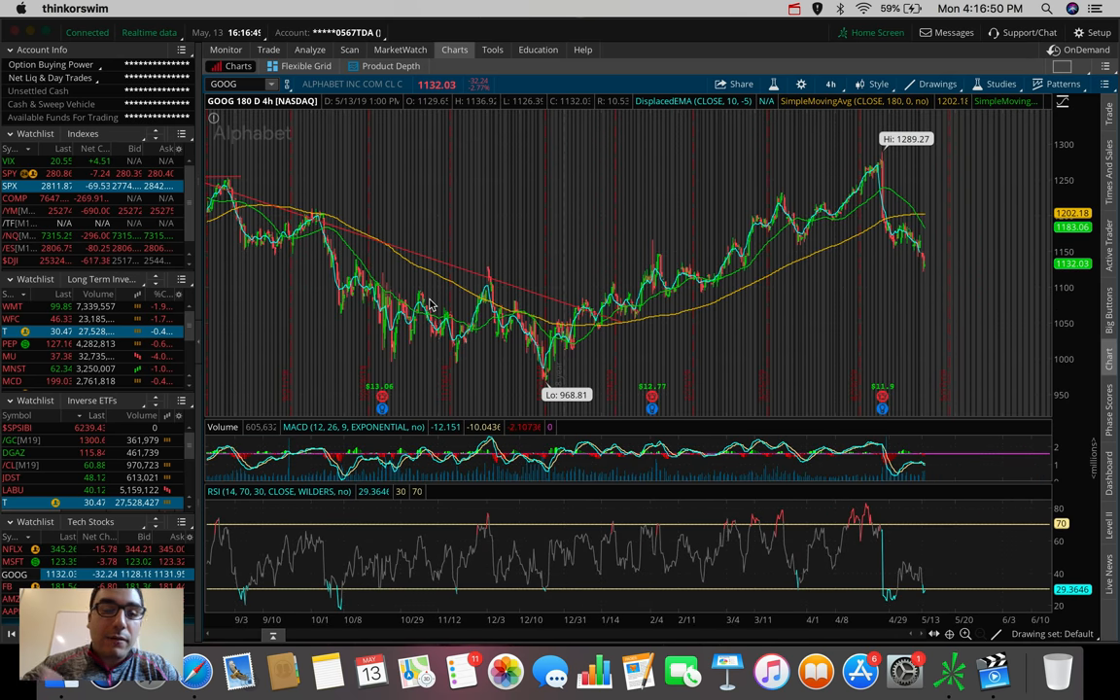
mouse_move(940, 280)
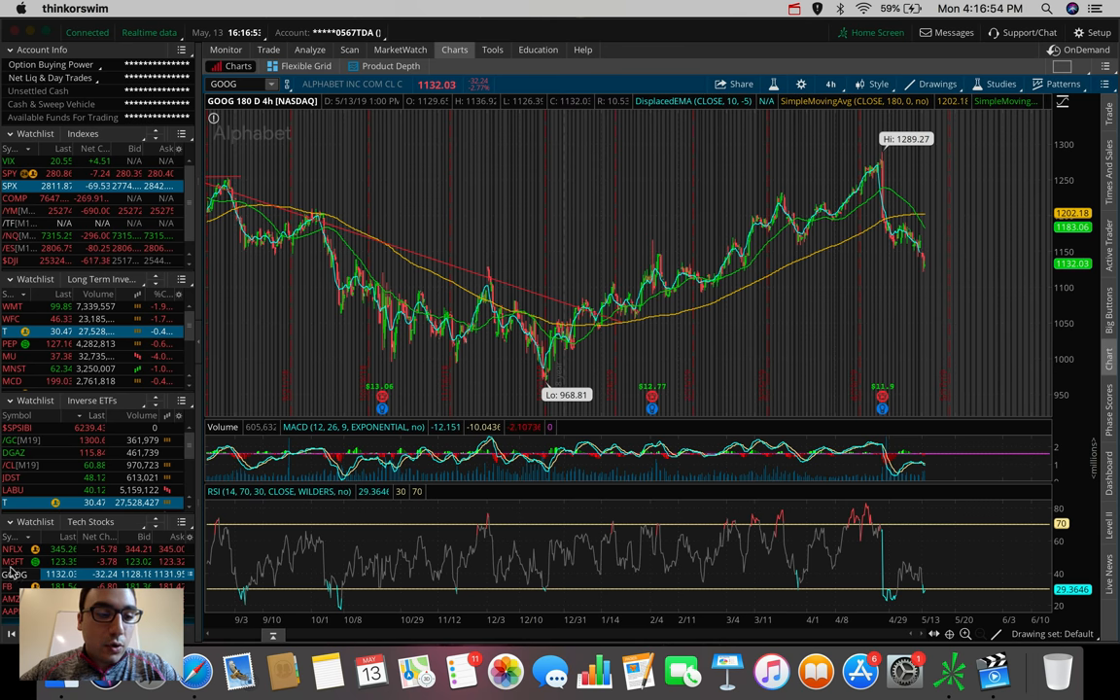
mouse_move(919, 272)
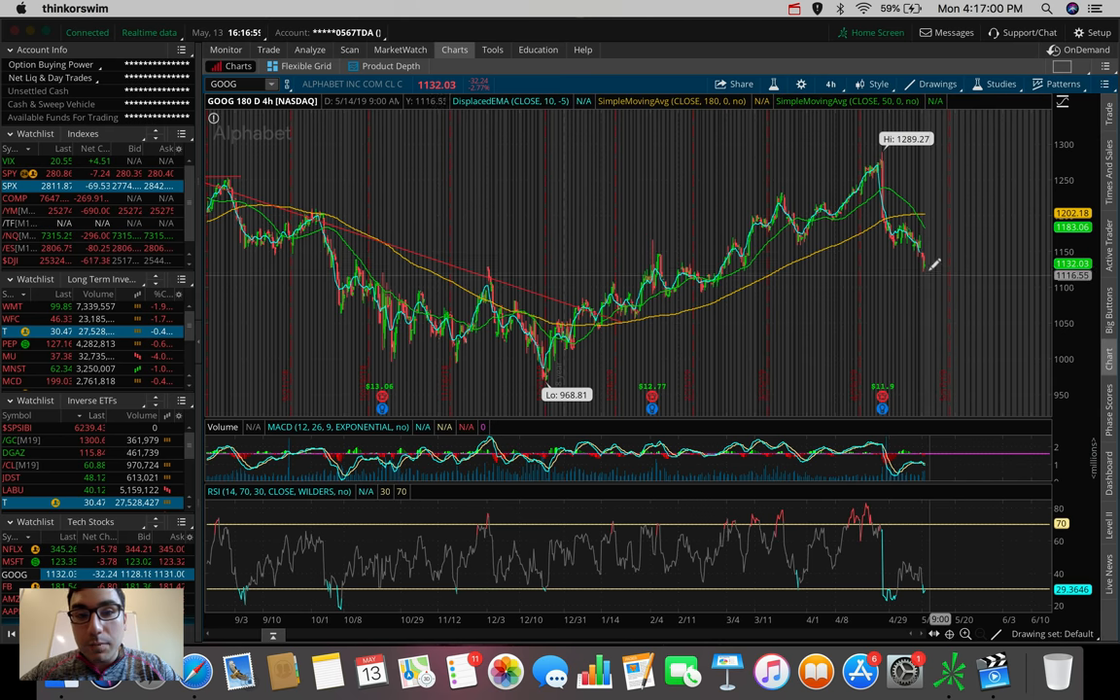
mouse_move(968, 302)
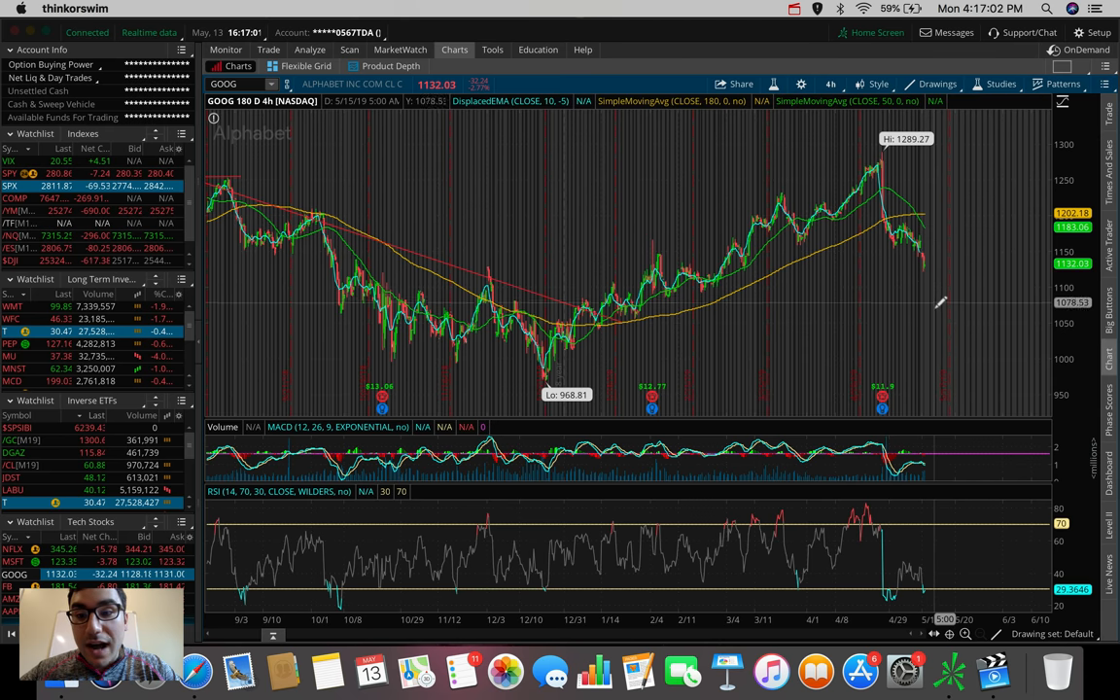
mouse_move(913, 338)
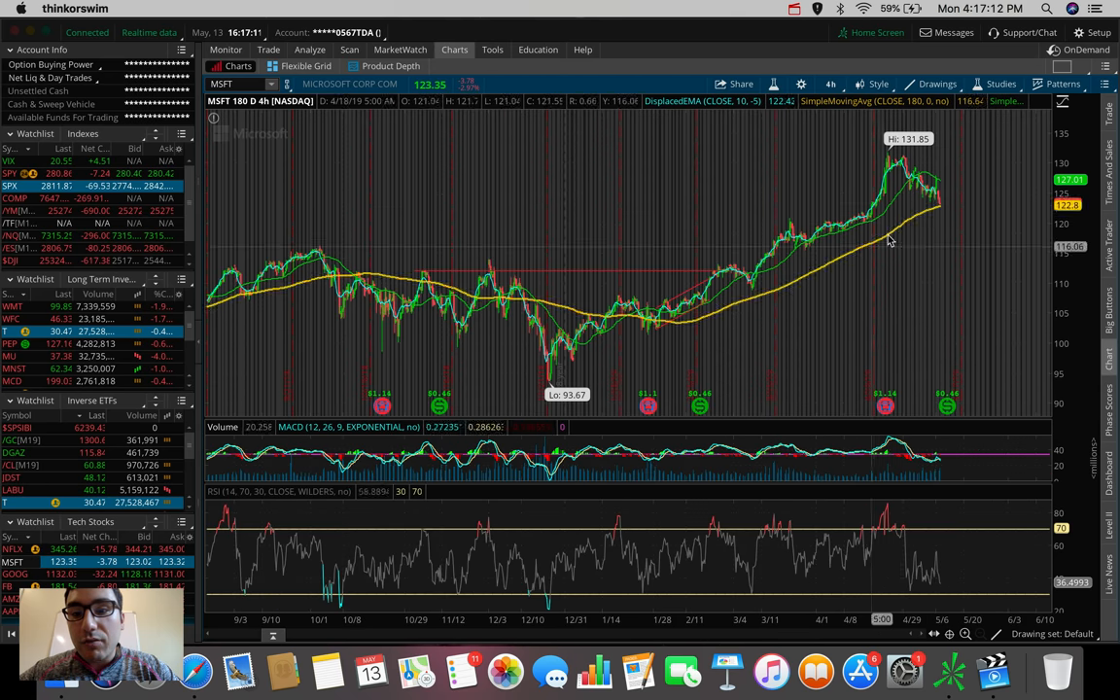
mouse_move(972, 198)
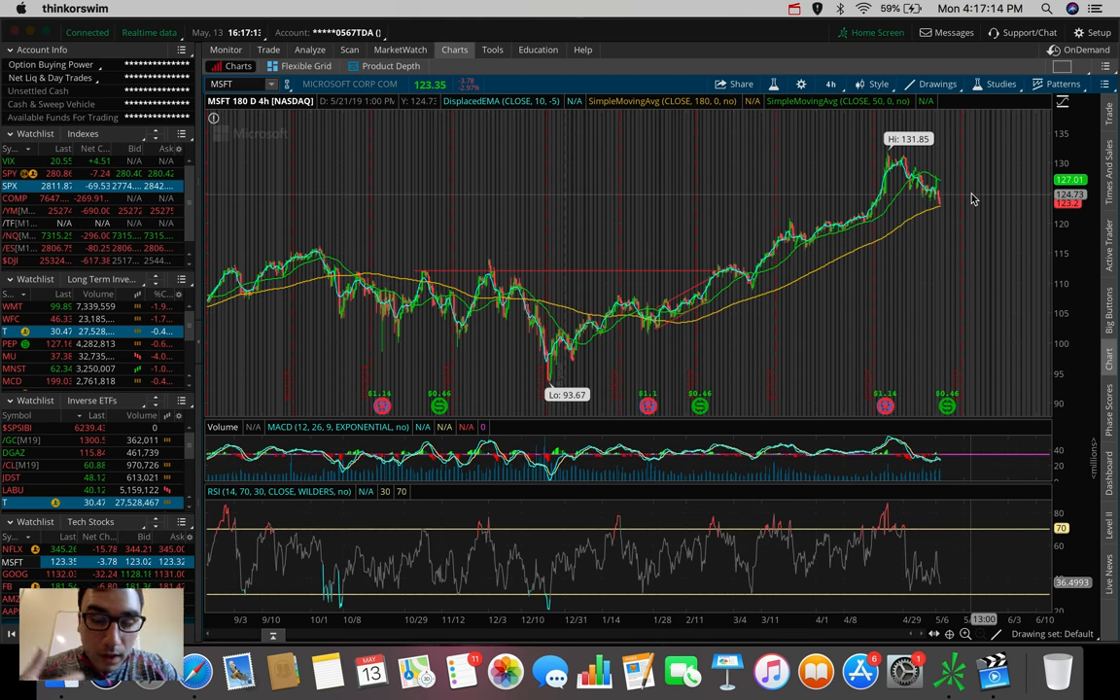
mouse_move(941, 118)
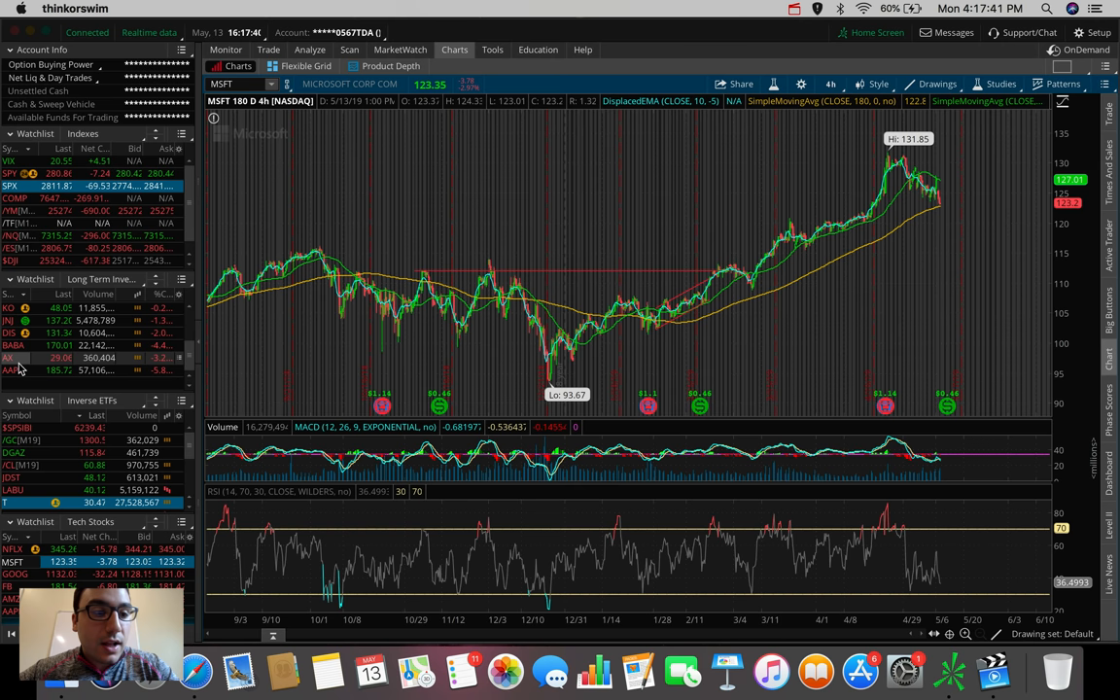
Scroll the Long Term Investments watchlist down to further stocks beside the MSFT chart
scroll(down, 3)
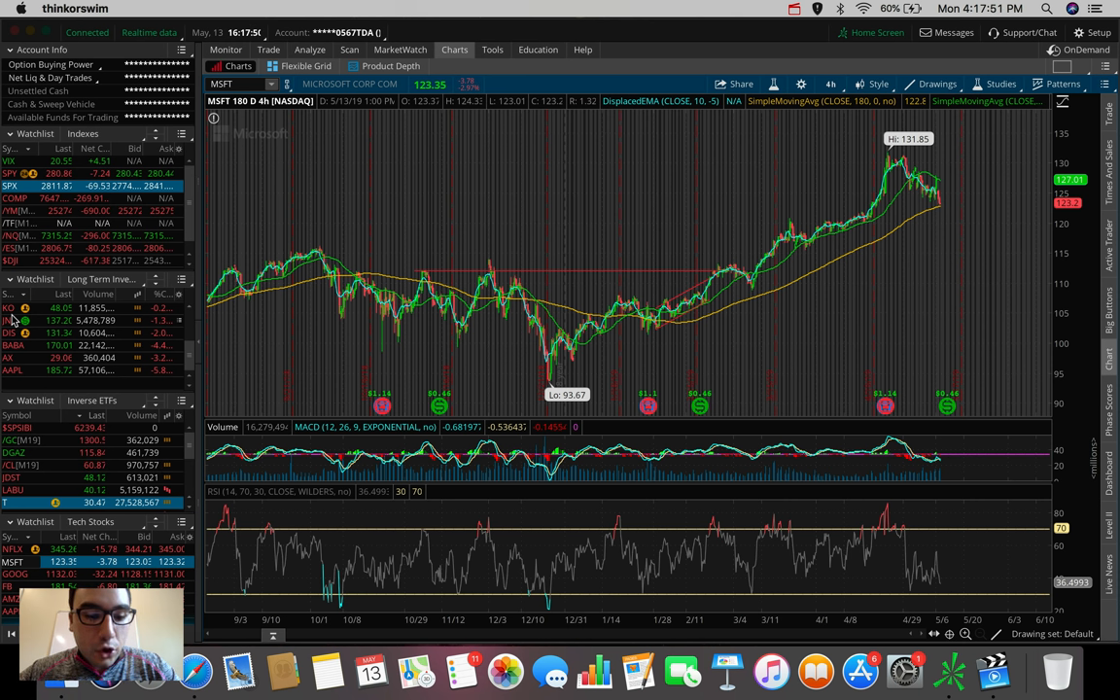
mouse_move(55, 234)
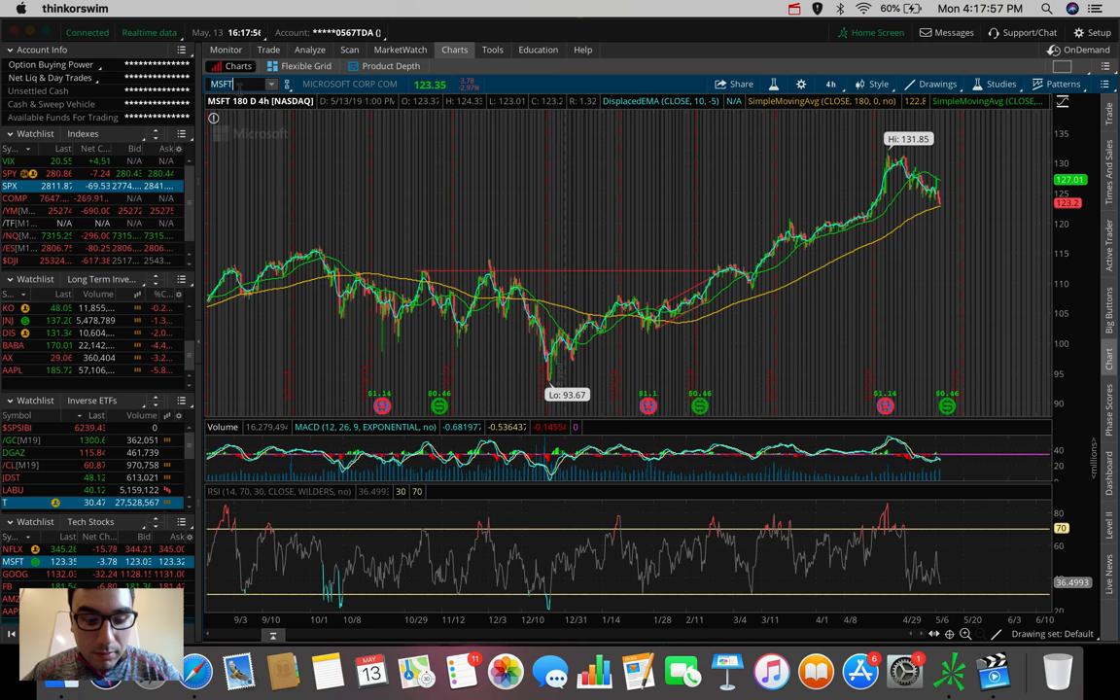
Chart T, KO, PG, JNJ and MCD in turn, ending on McDonald's
text(T)
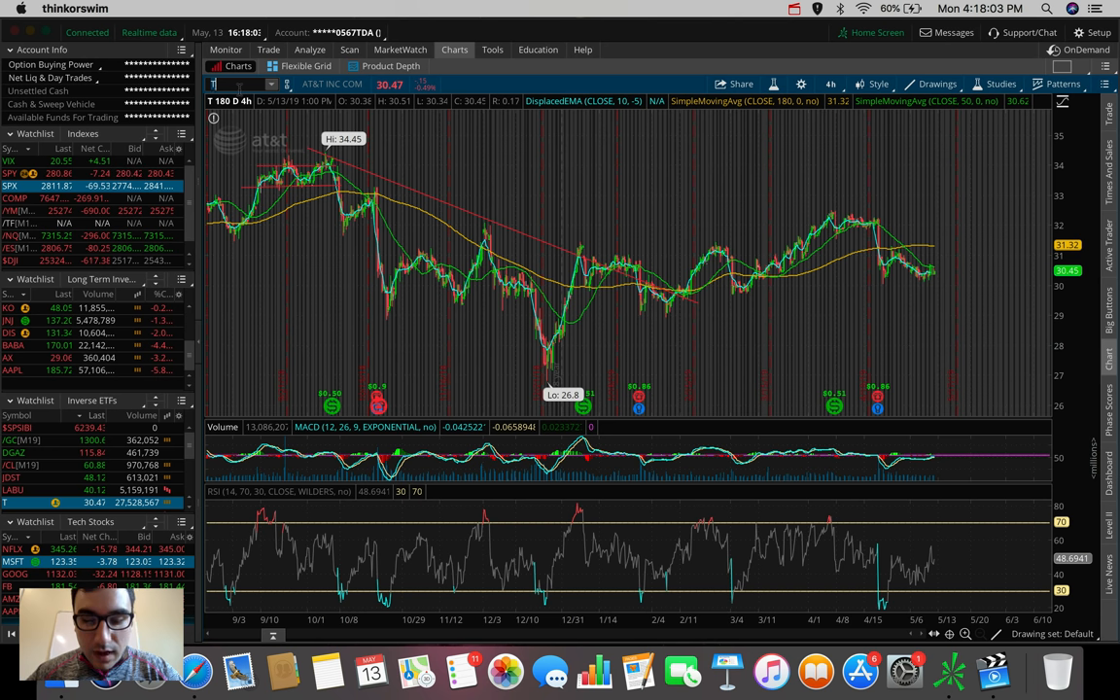
text(KO)
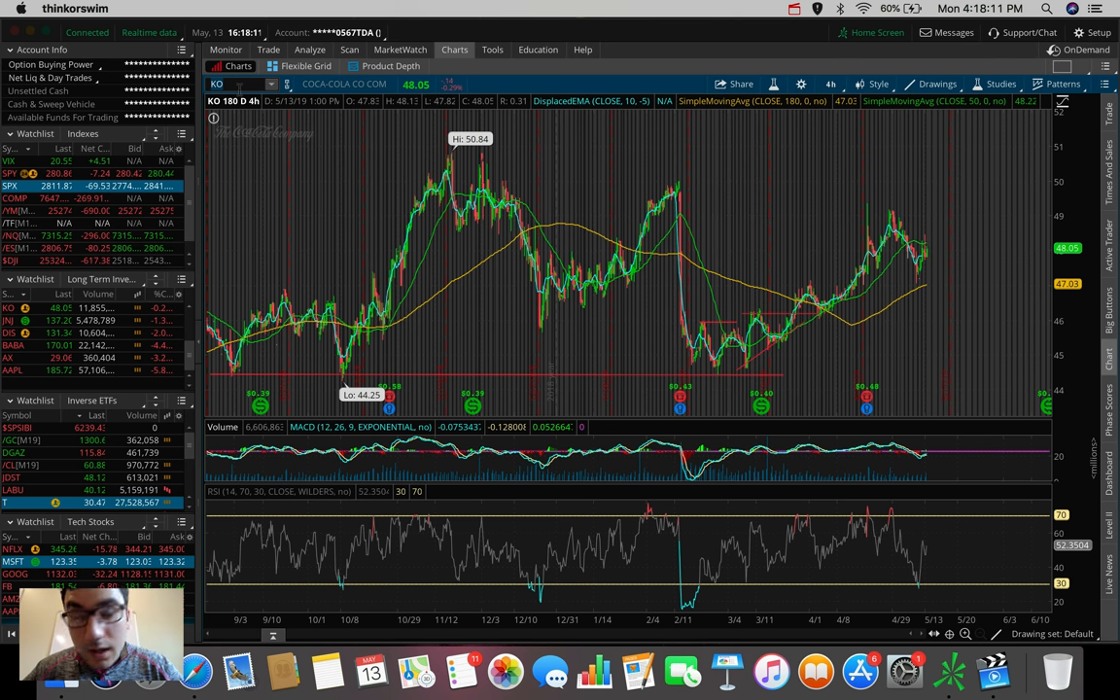
text(PG)
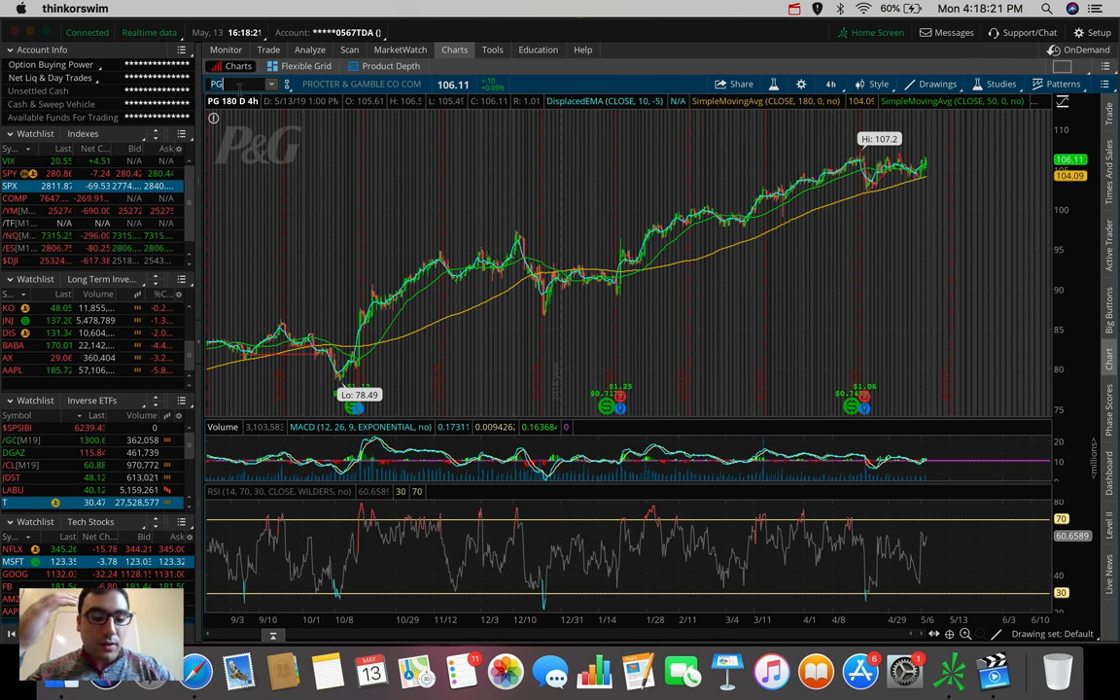
text(JNJ)
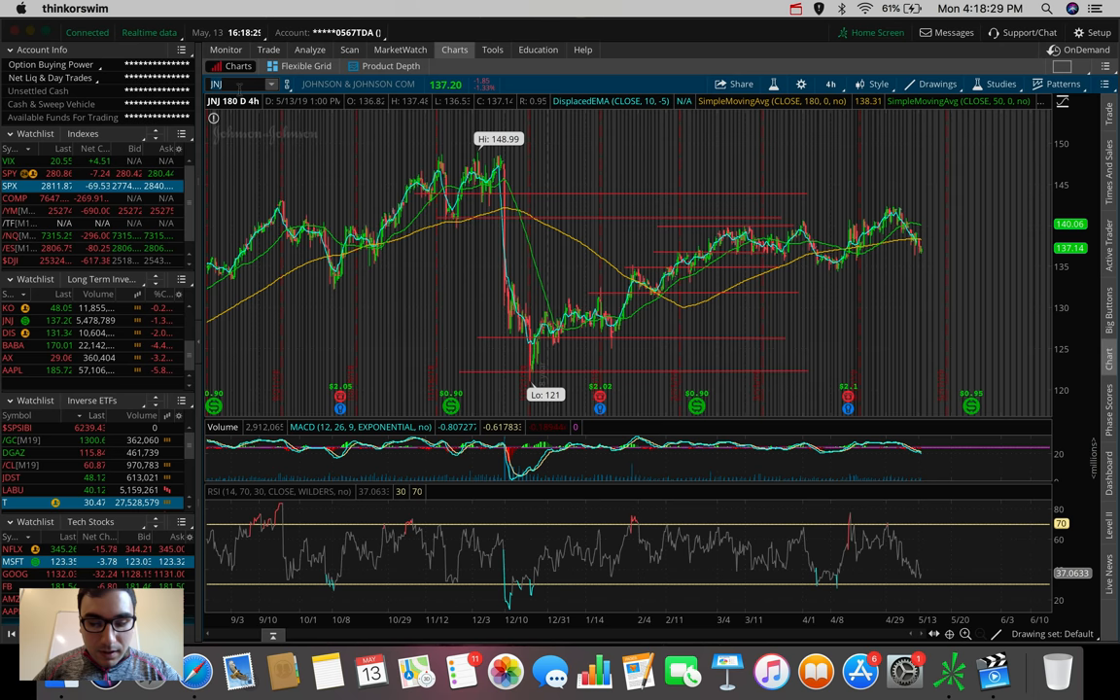
text(MCD)
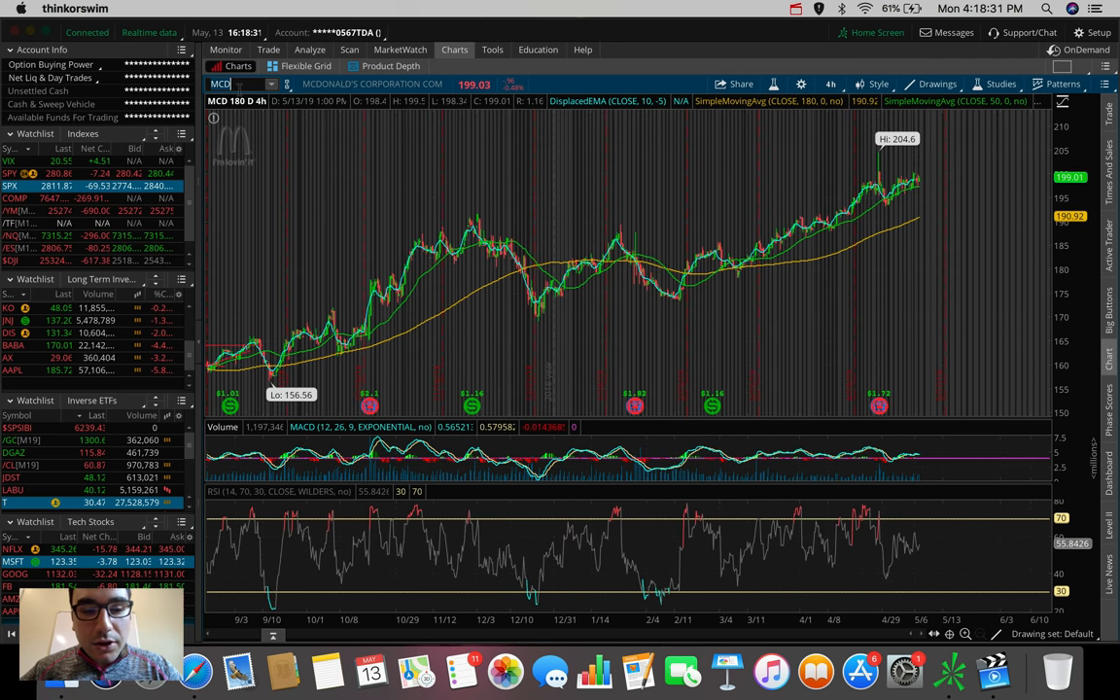